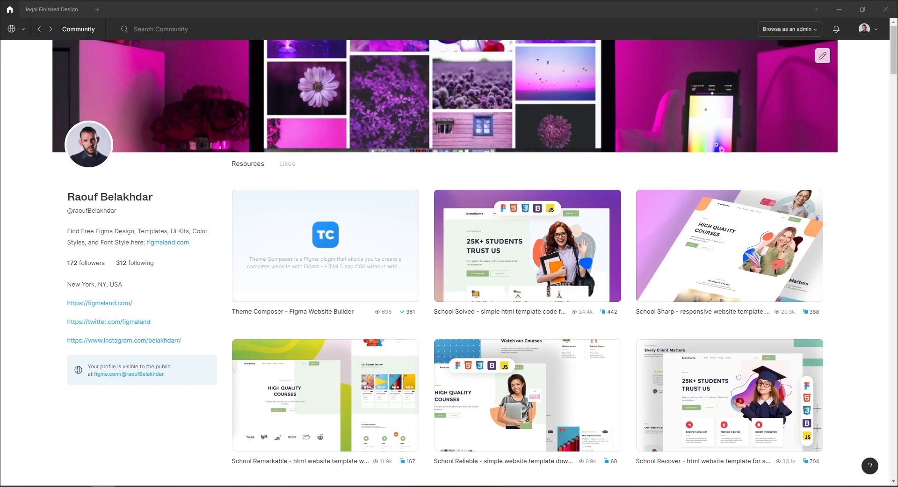
Open the Theme Composer – Figma Website Builder plugin page from the creator's Resources grid.
left_click(324, 246)
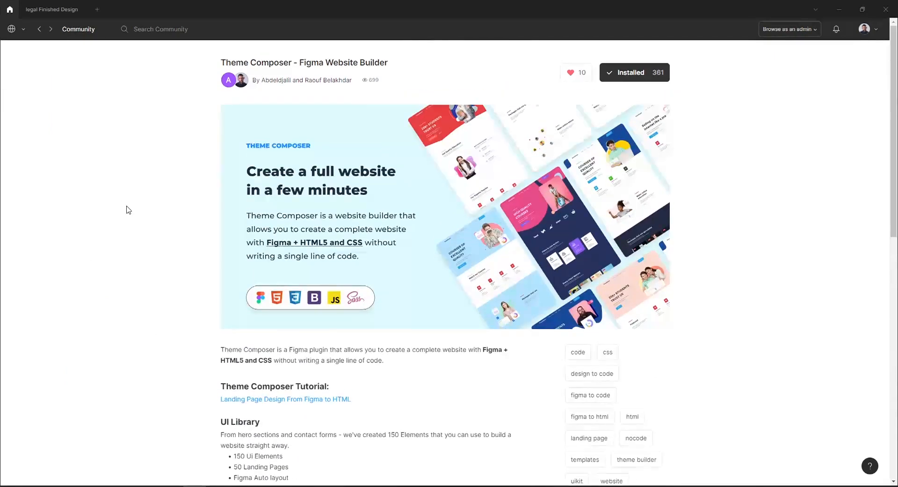
Switch to the legal Finished Design file and scroll through its landing page sections.
left_click(51, 10)
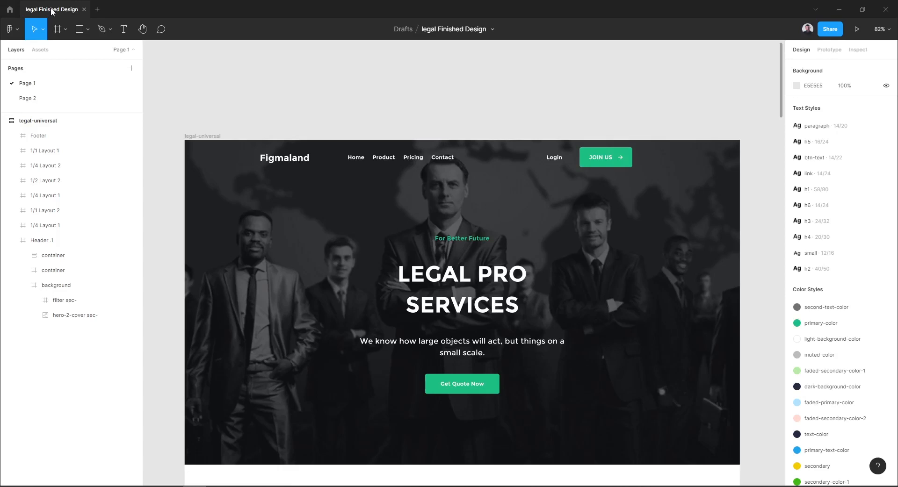
mouse_move(358, 113)
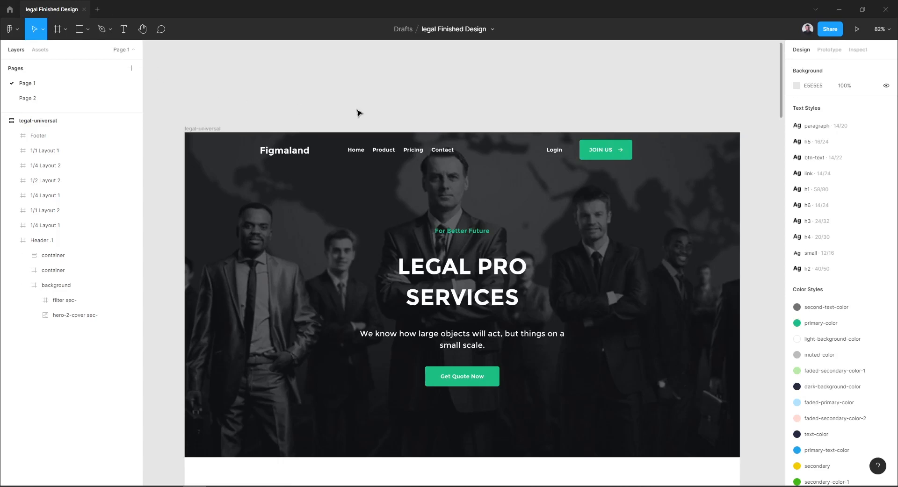
scroll("down", 3)
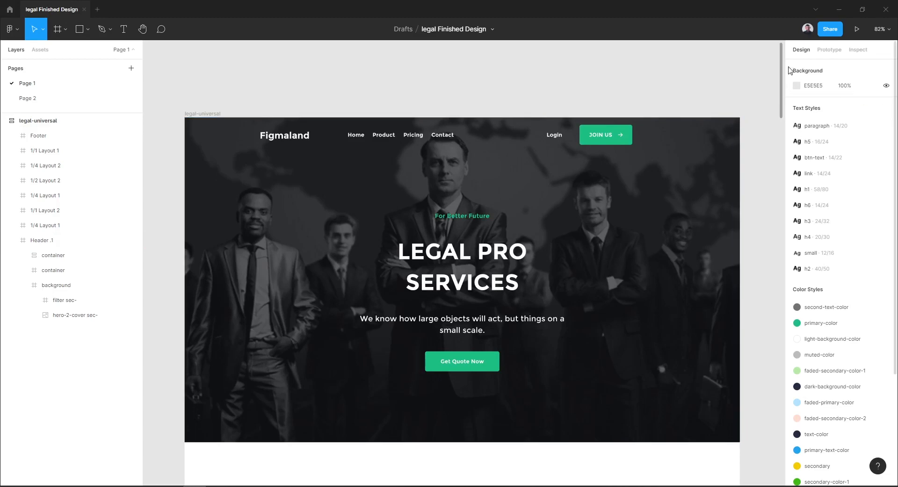
scroll("down", 3)
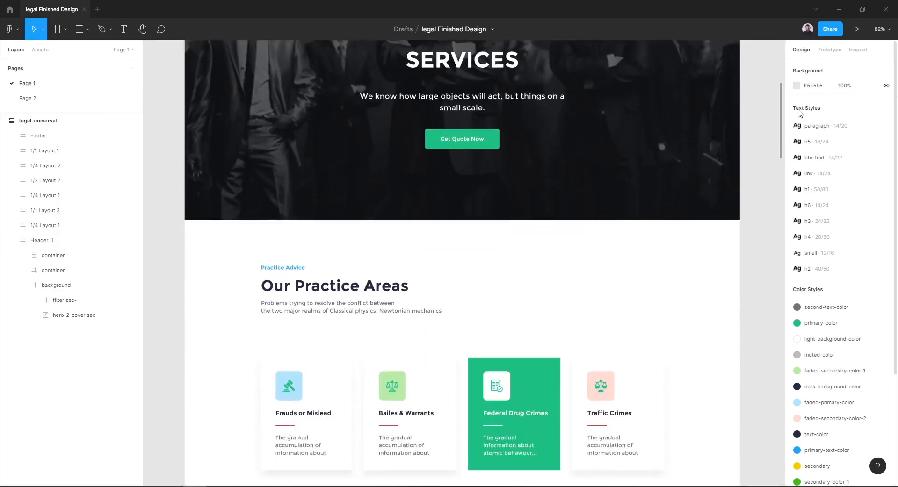
scroll("down", 3)
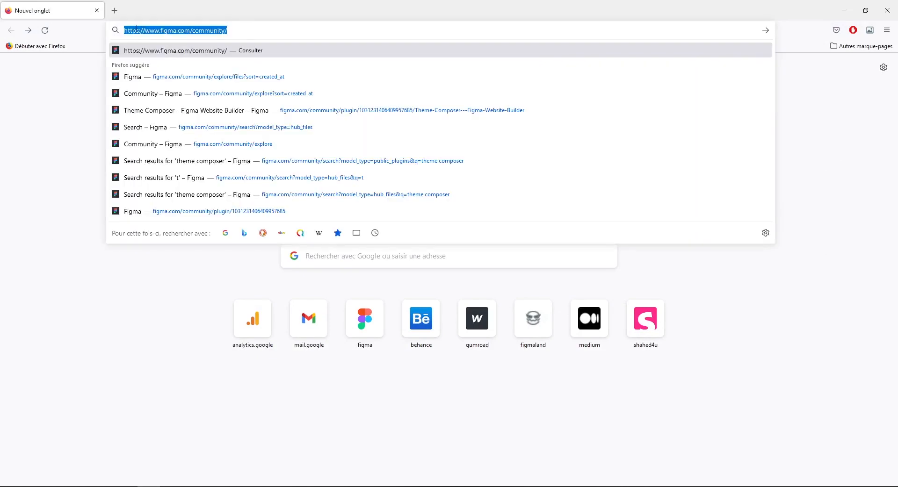
Search Figma Community for 'theme composer' and show the Plugins results.
left_click(240, 30)
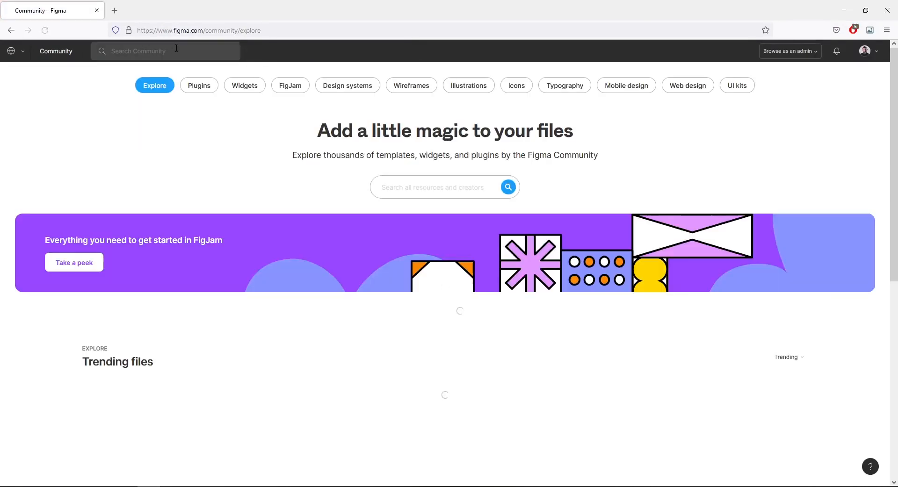
type("theme composer")
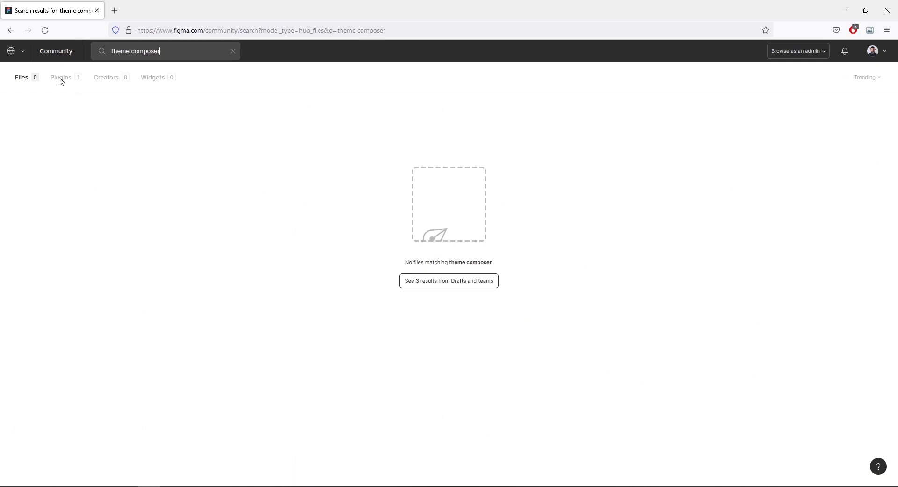
left_click(60, 77)
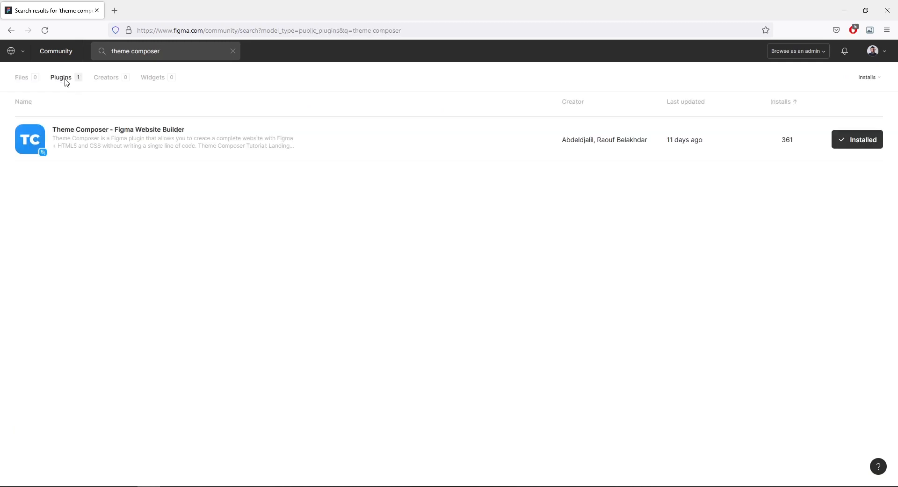
mouse_move(783, 455)
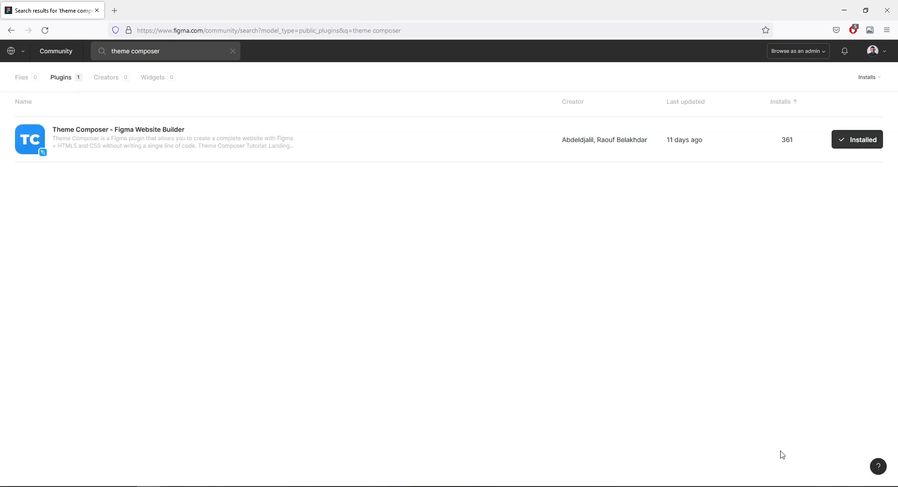
mouse_move(858, 140)
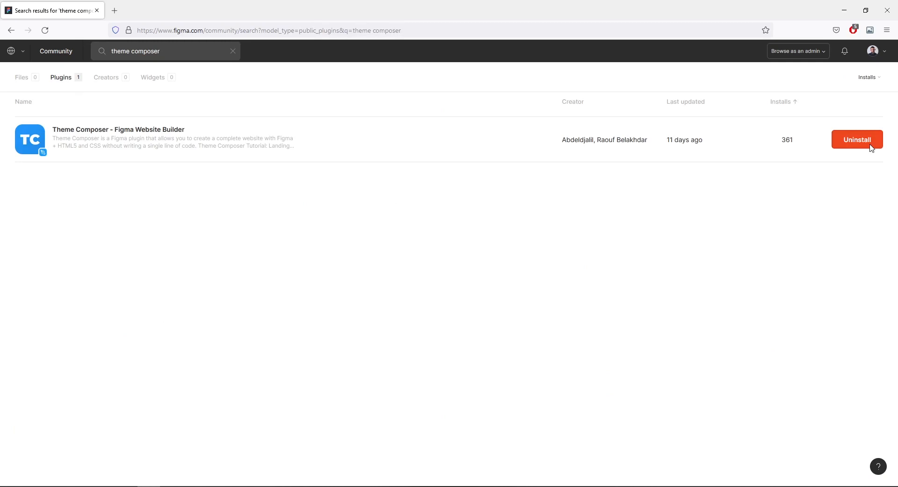
left_click(857, 139)
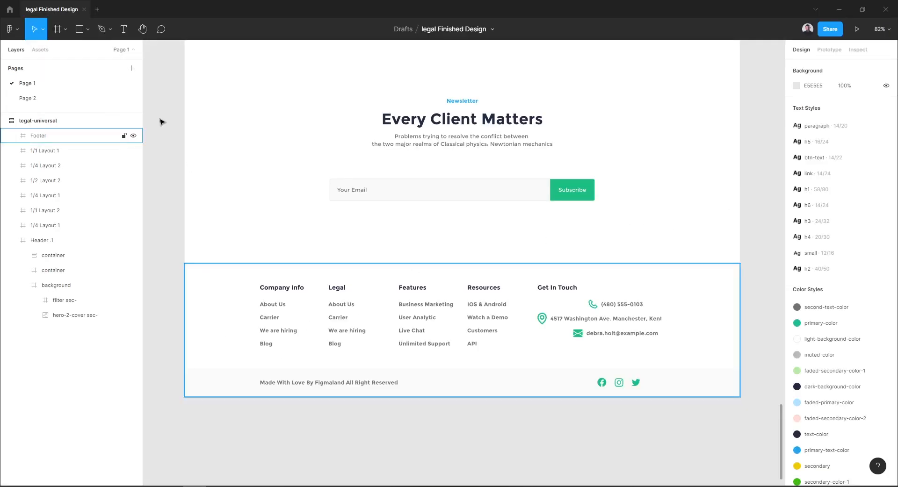
Create a new blank Untitled design file in a new tab.
left_click(97, 10)
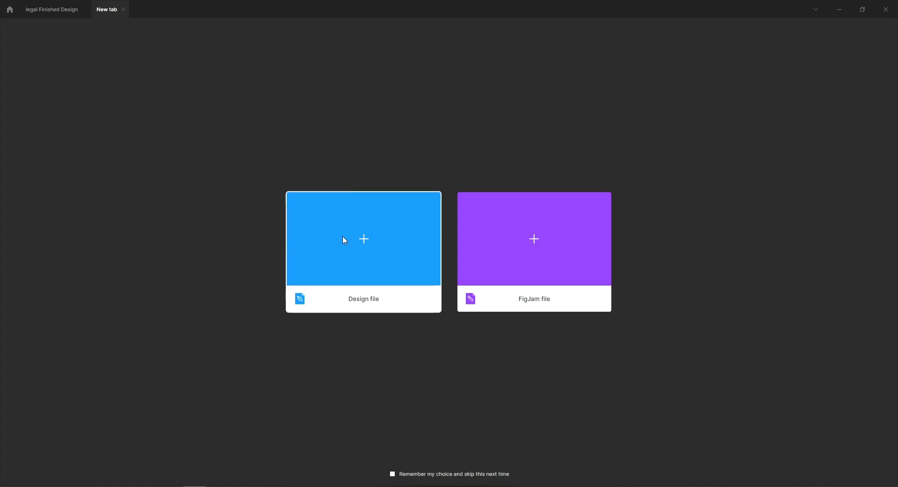
left_click(363, 239)
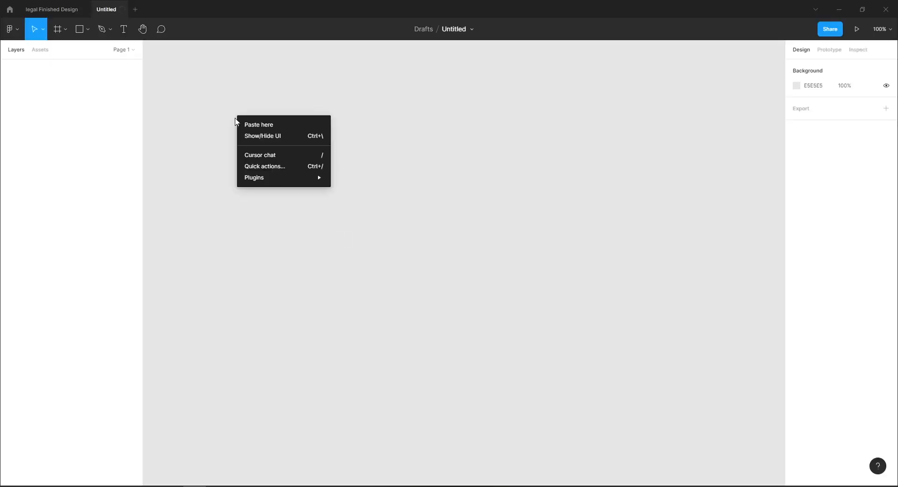
mouse_move(254, 178)
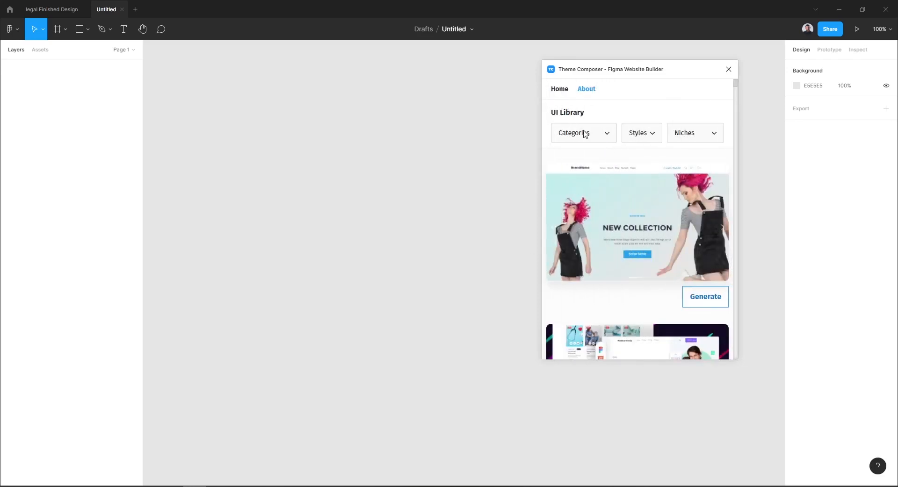
Filter the UI Library to the landing page category and legal niche, then browse the results.
left_click(583, 132)
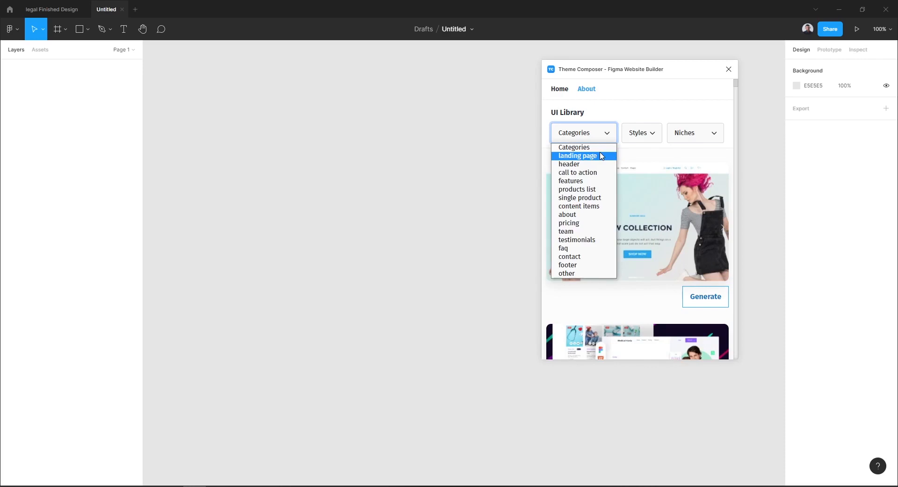
left_click(577, 155)
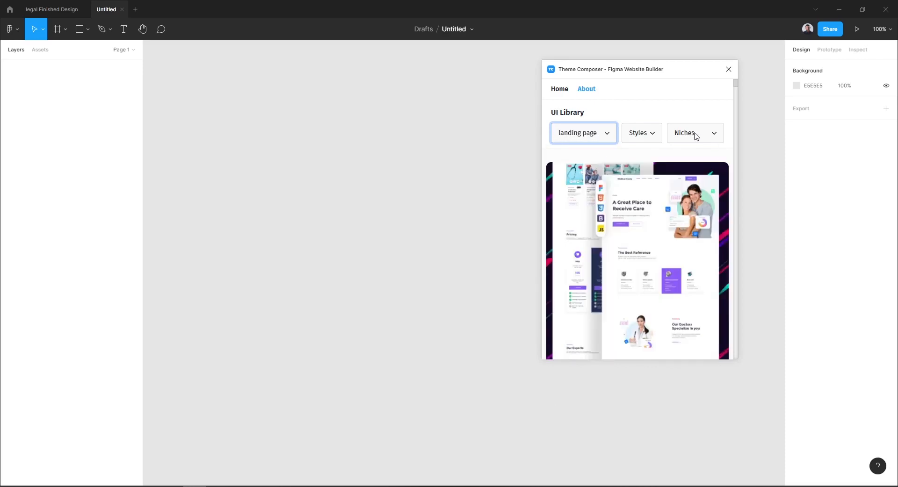
left_click(695, 133)
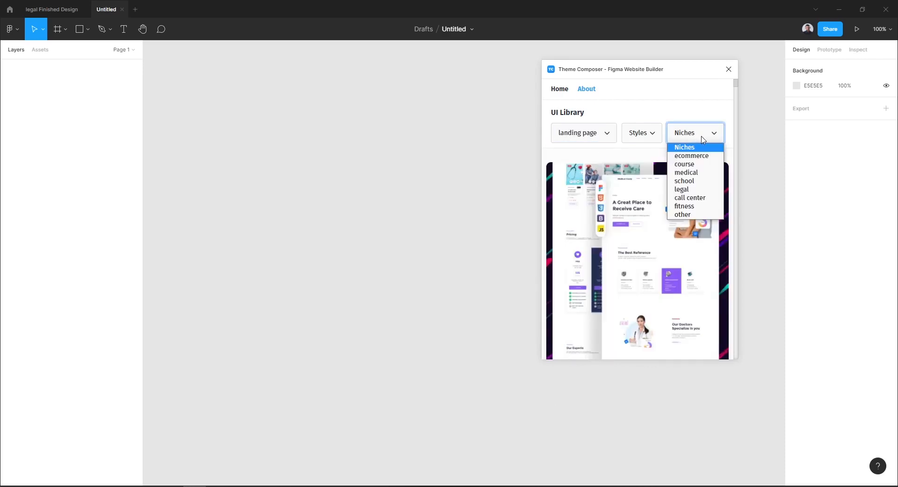
left_click(681, 189)
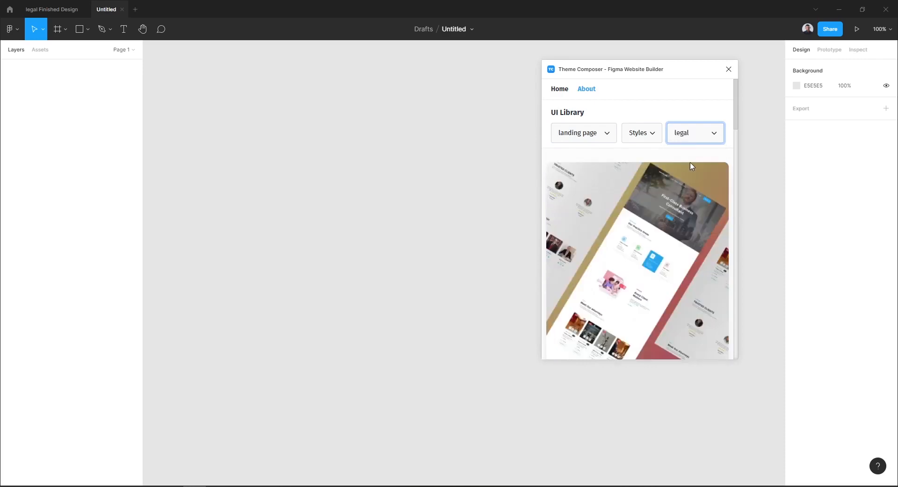
mouse_move(627, 255)
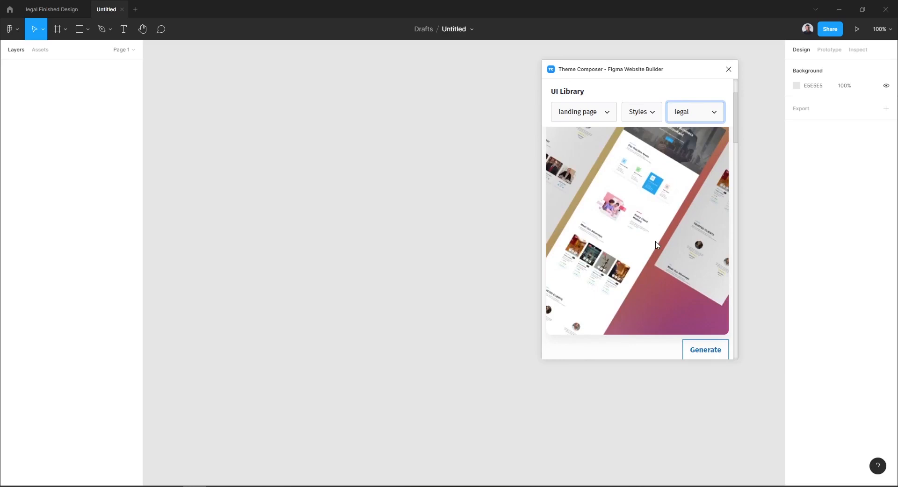
scroll("down", 3)
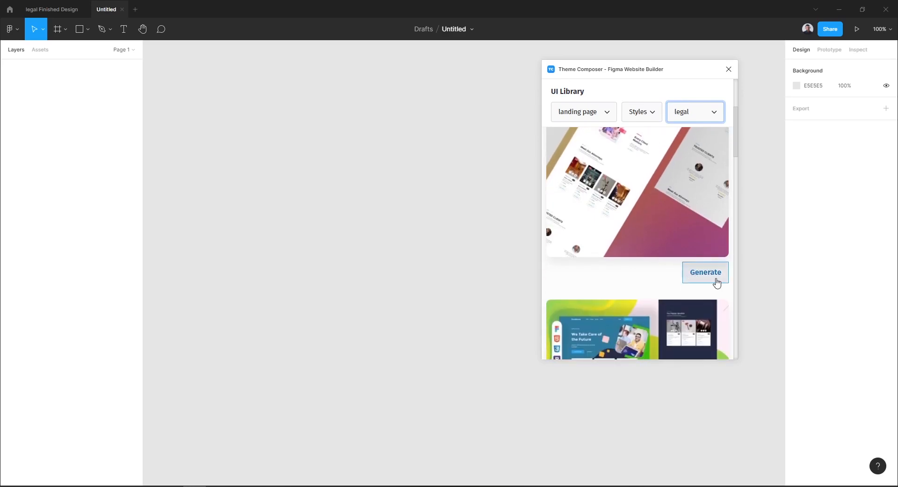
Generate the legal landing page template onto the Untitled canvas.
left_click(705, 272)
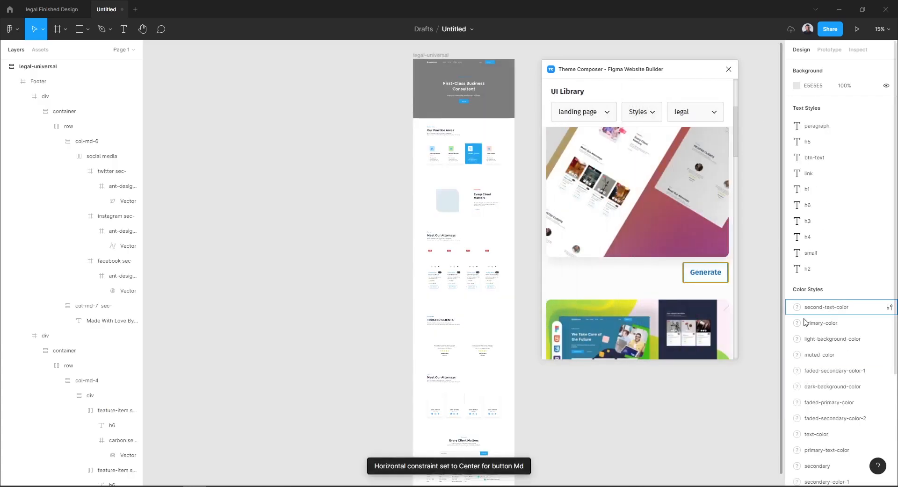
Close the Theme Composer window and zoom into the generated hero section.
left_click(705, 273)
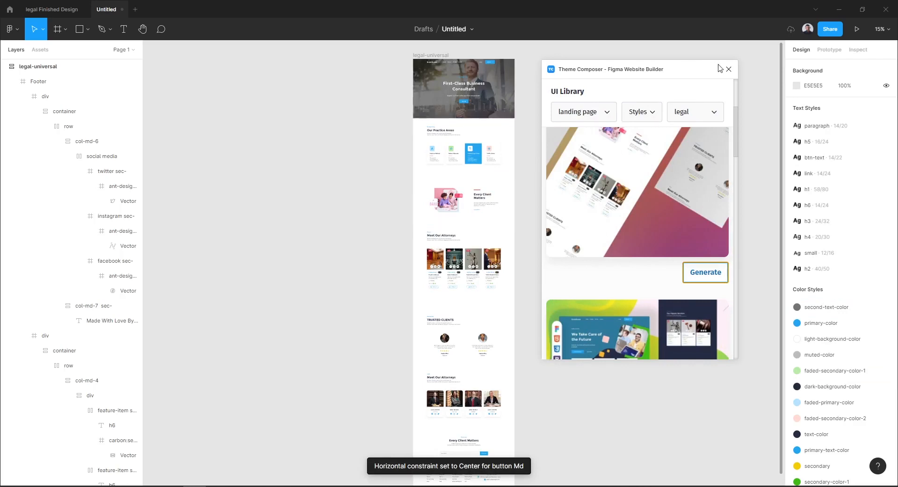
left_click(729, 69)
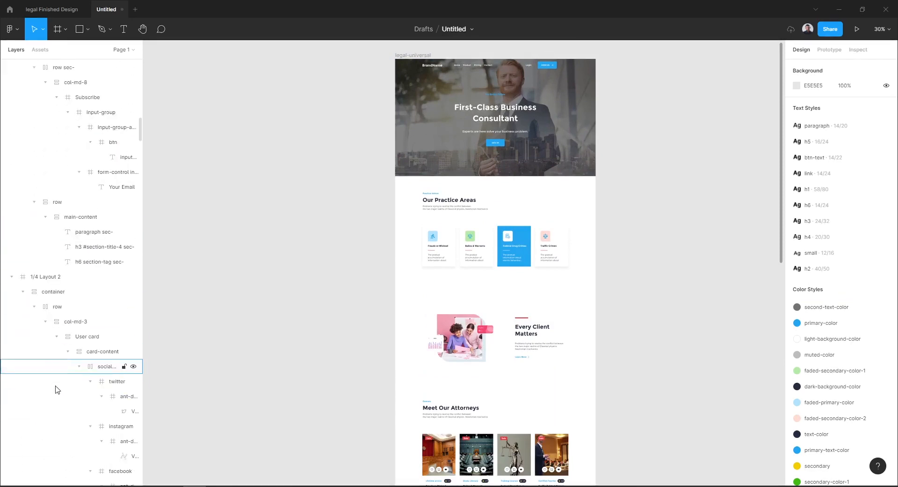
scroll("down", 3)
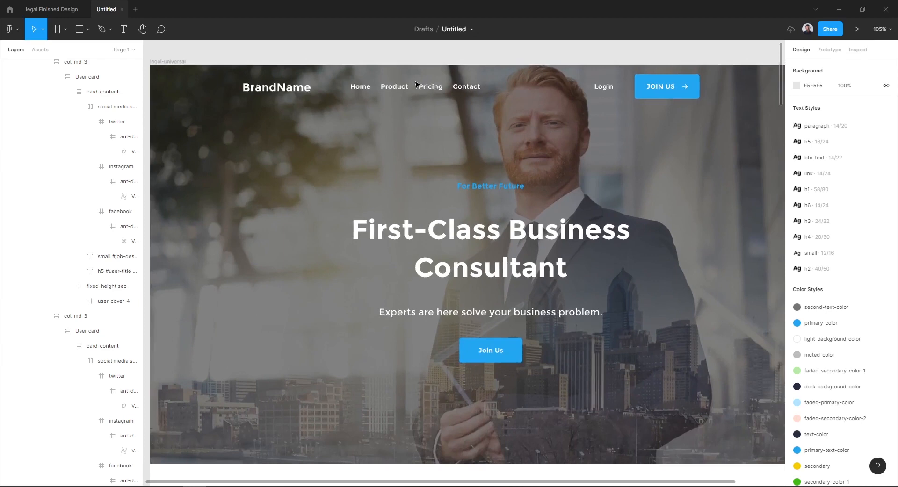
Change the navbar brand to Figmaland and the hero headline to LEGAL PRO SERVICES.
left_click(276, 87)
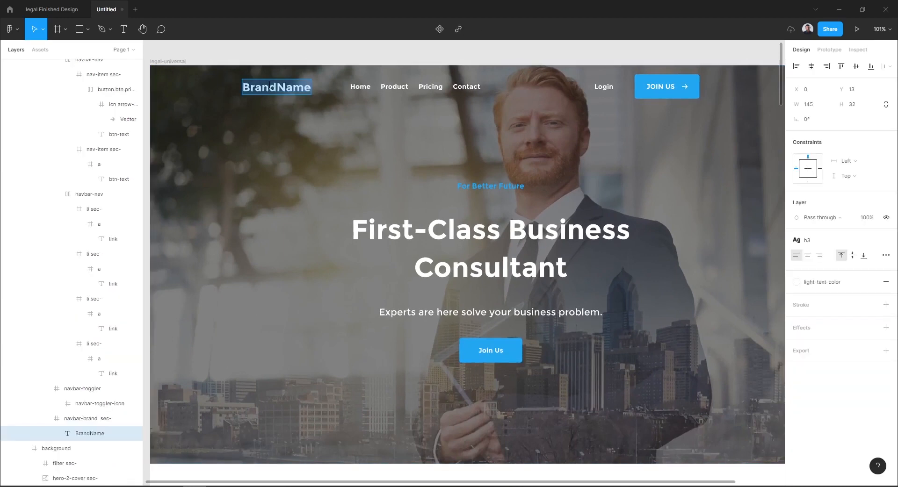
type("Figmaland")
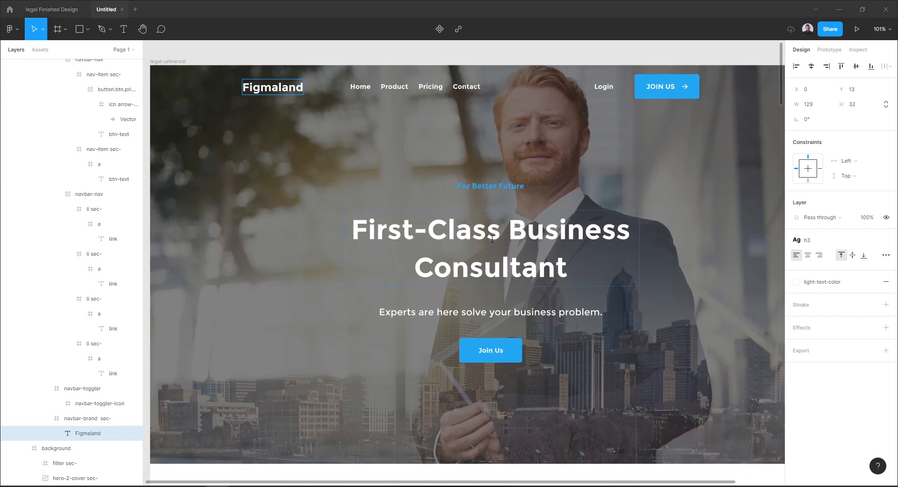
type("LEGAL PRO SERVICES")
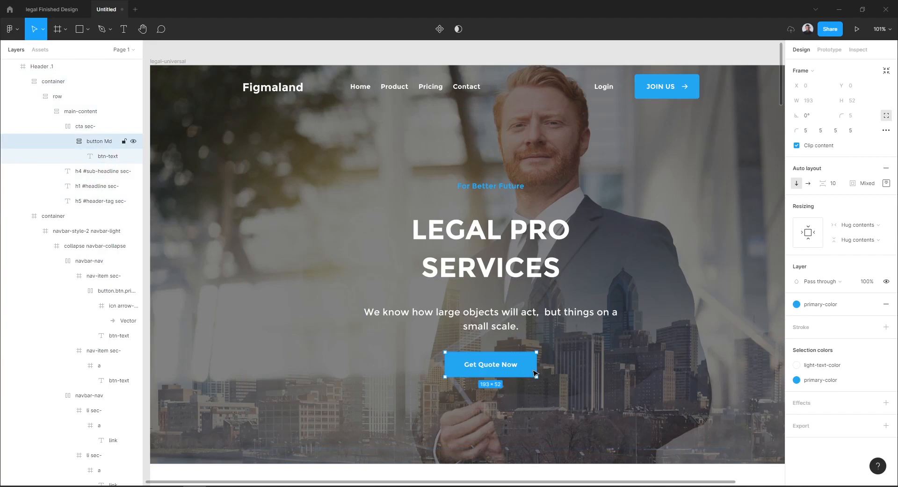
mouse_move(551, 373)
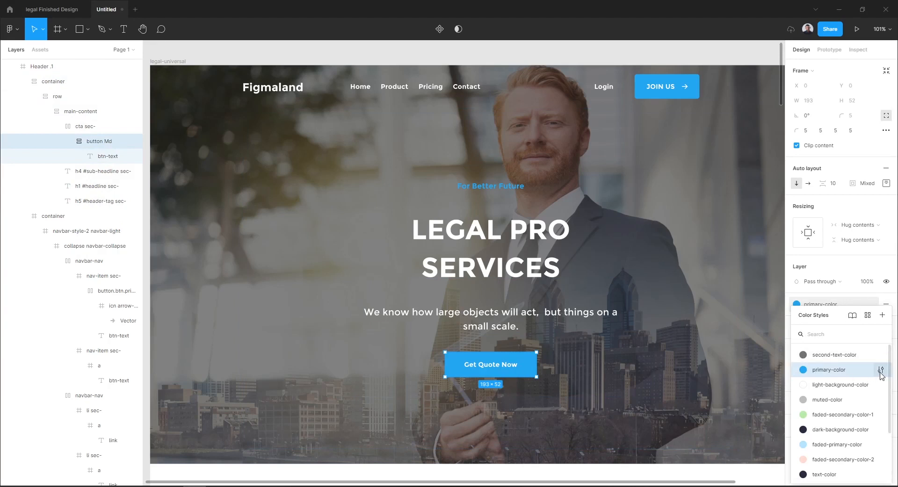
Shift the primary-color style's hue to a darker green shade.
left_click(880, 372)
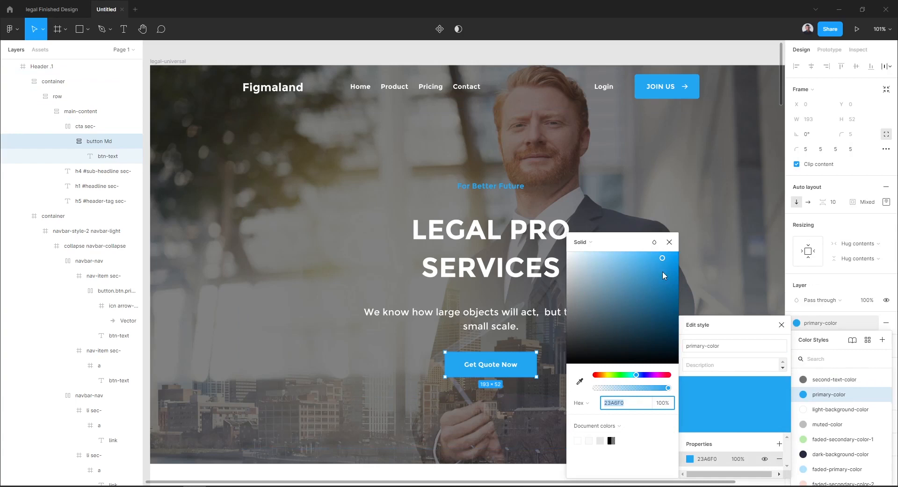
left_click_drag(636, 375, 634, 375)
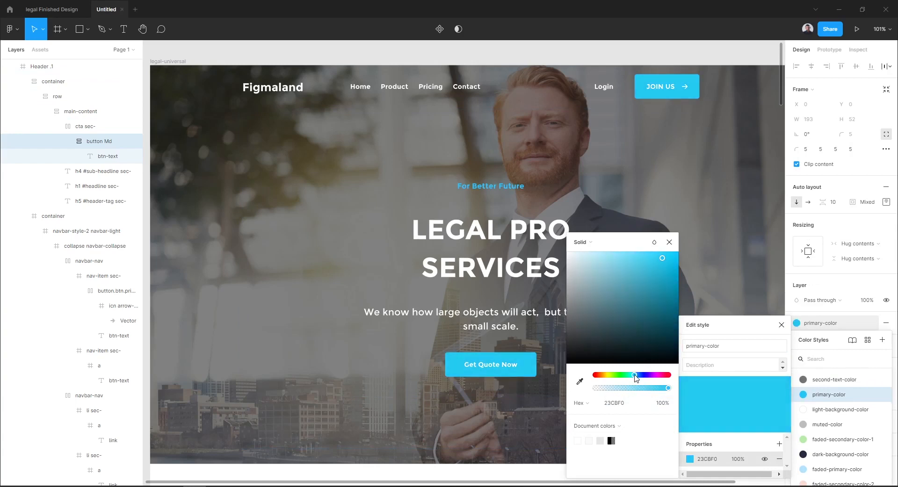
left_click_drag(635, 375, 615, 375)
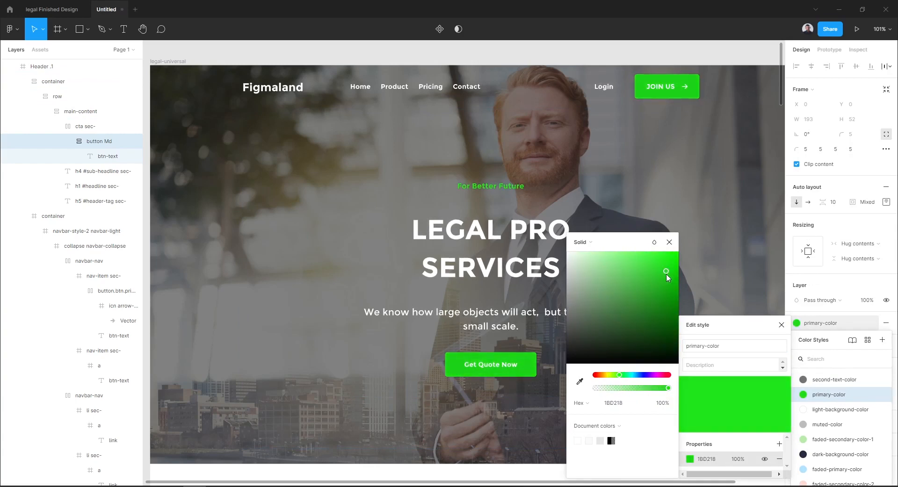
left_click_drag(667, 271, 657, 287)
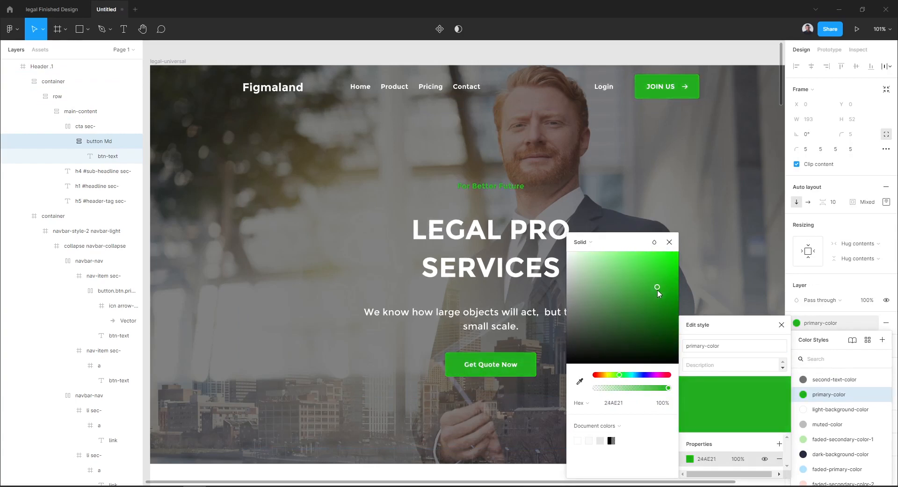
left_click_drag(619, 375, 623, 382)
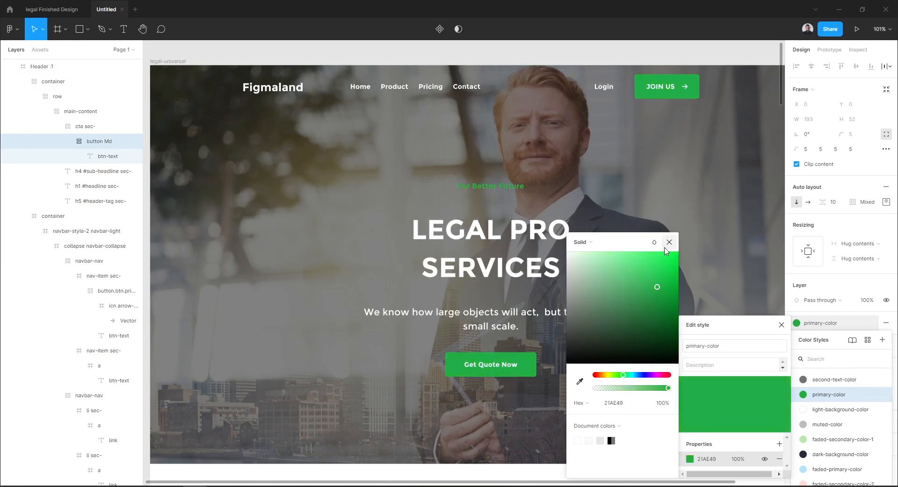
left_click(668, 242)
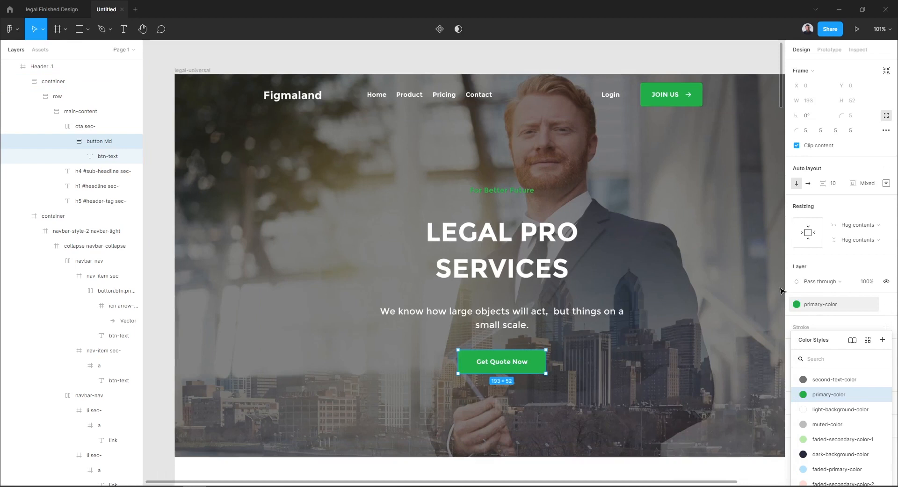
Replace the hero-2-cover image fill with a photo of a group of businessmen.
scroll("down", 3)
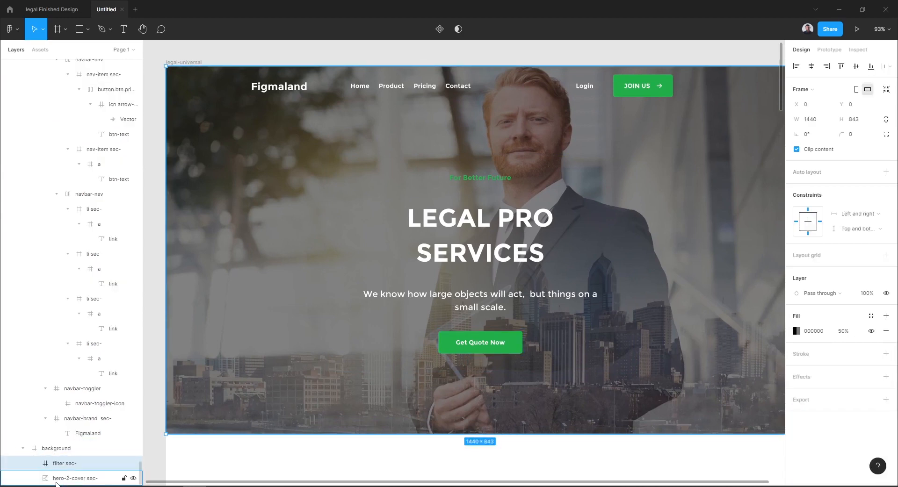
left_click(75, 478)
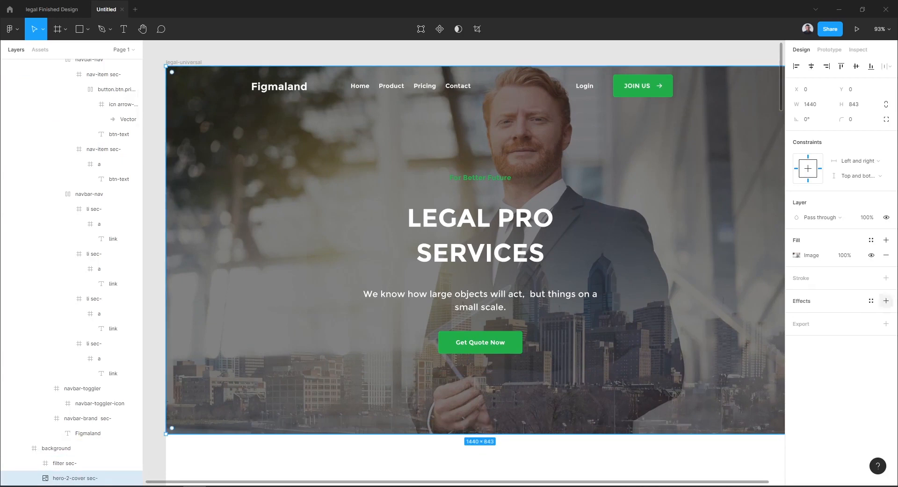
left_click(802, 255)
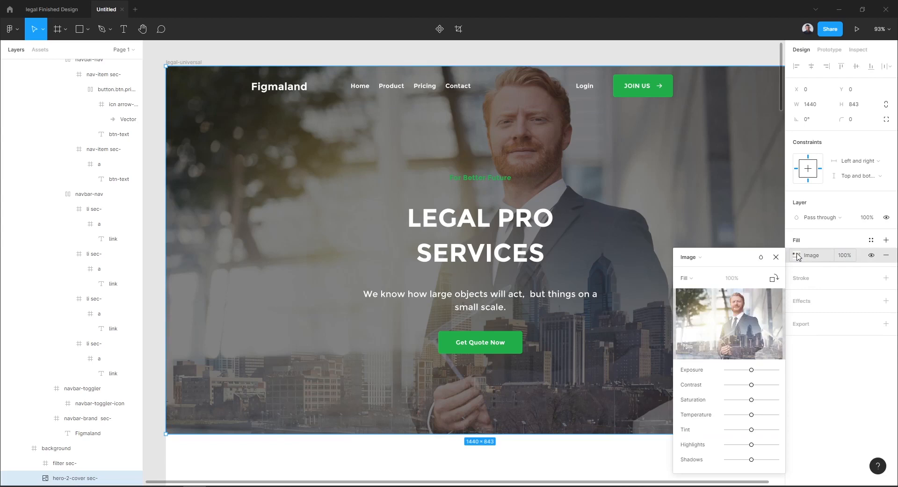
left_click(728, 323)
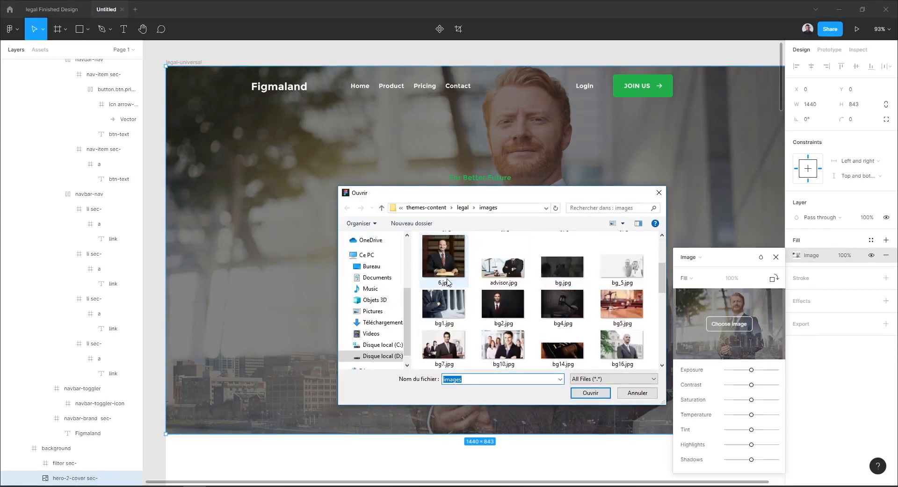
scroll("down", 3)
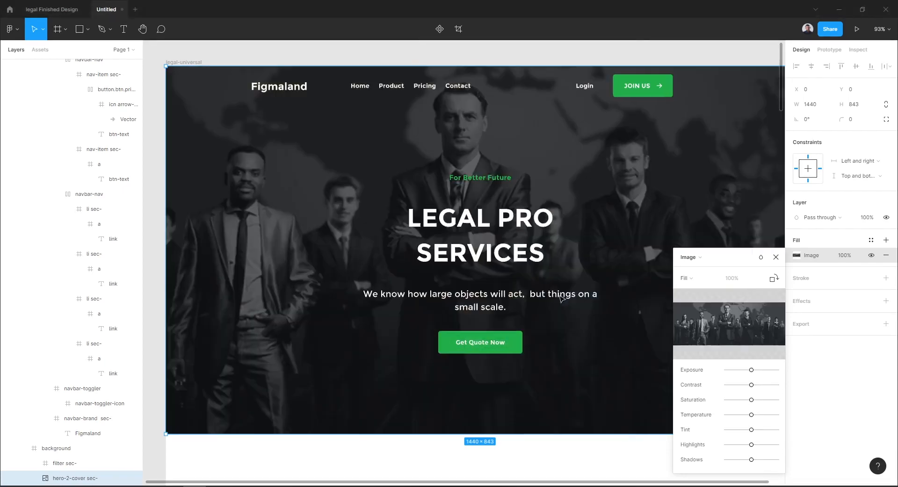
left_click(776, 258)
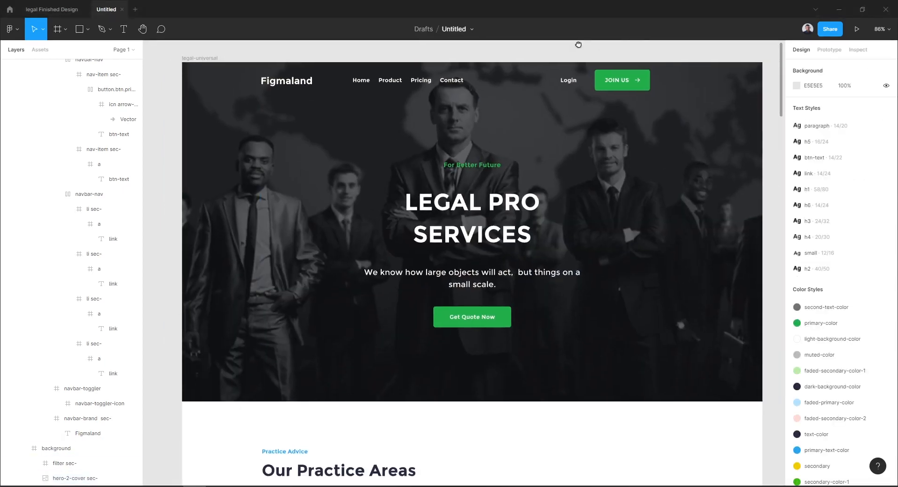
Scroll down the page and bring up the canvas context menu for plugins.
scroll("down", 3)
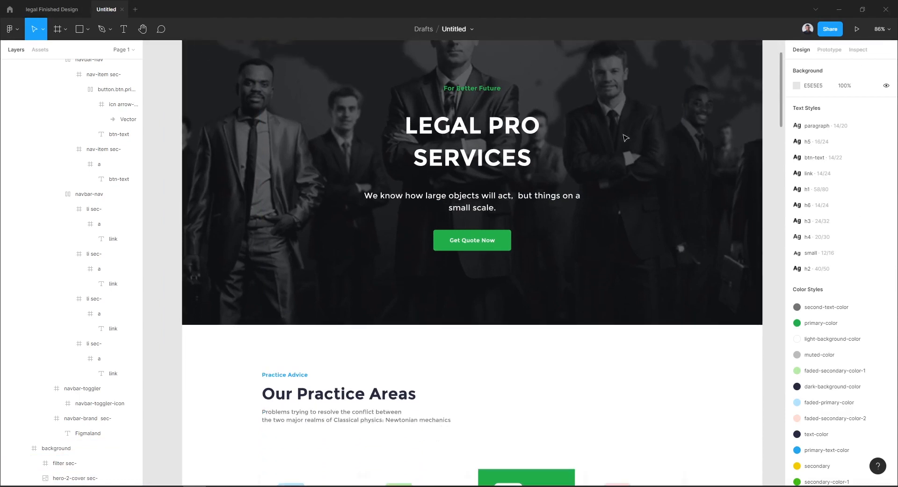
scroll("down", 3)
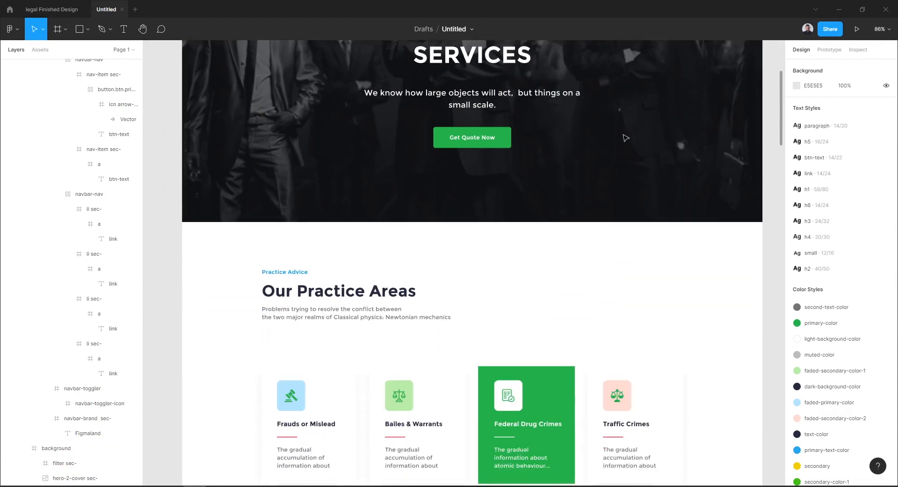
scroll("down", 3)
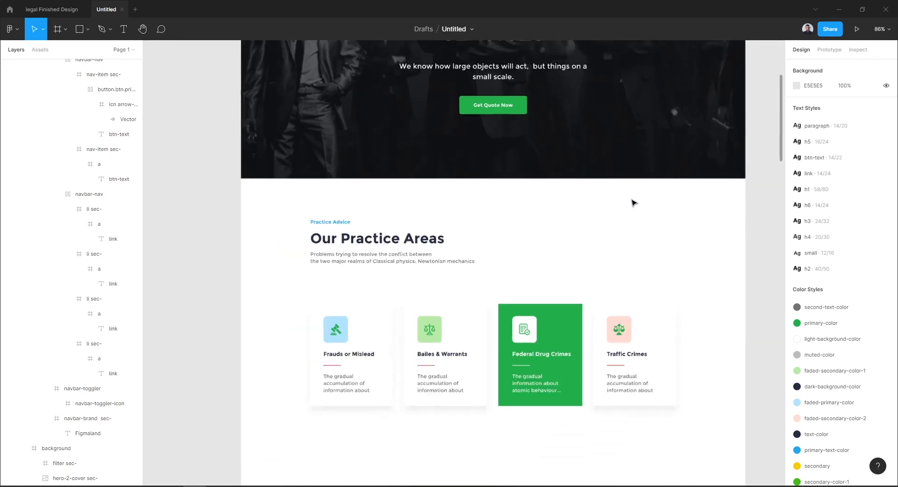
right_click(657, 240)
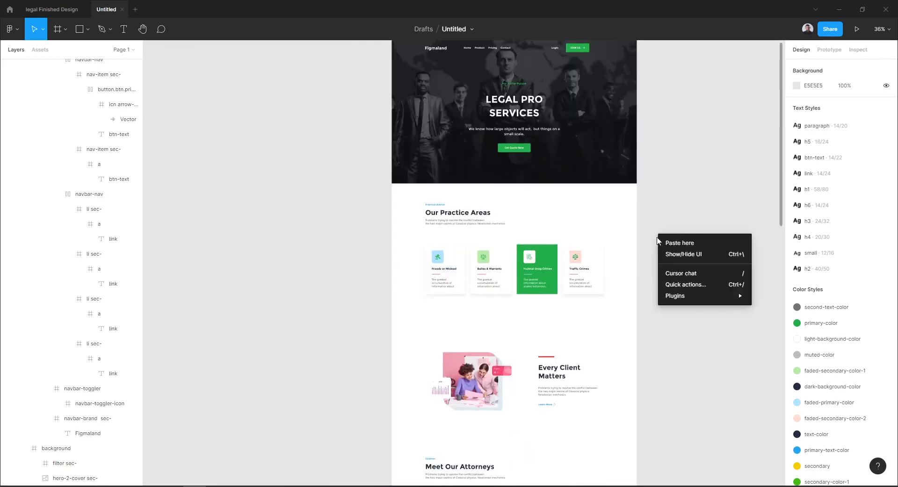
Launch Theme Composer's Html Previewer for the selected legal-universal frame.
left_click(739, 123)
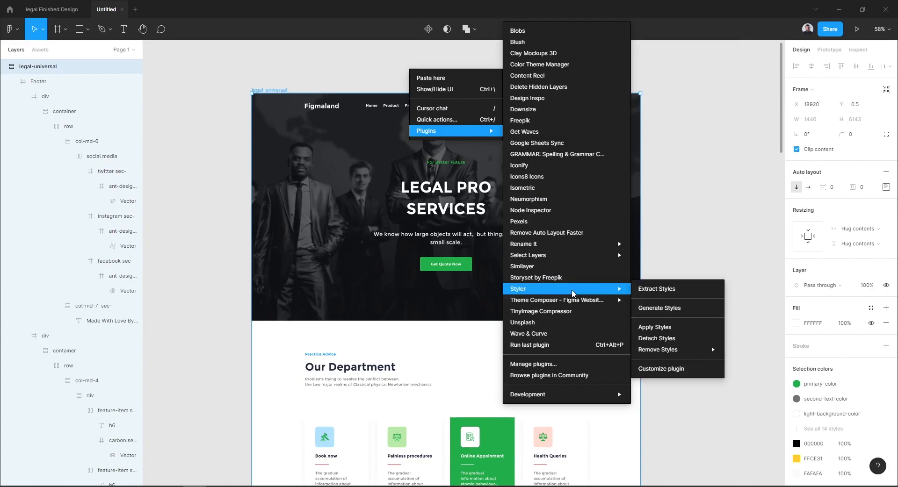
mouse_move(556, 300)
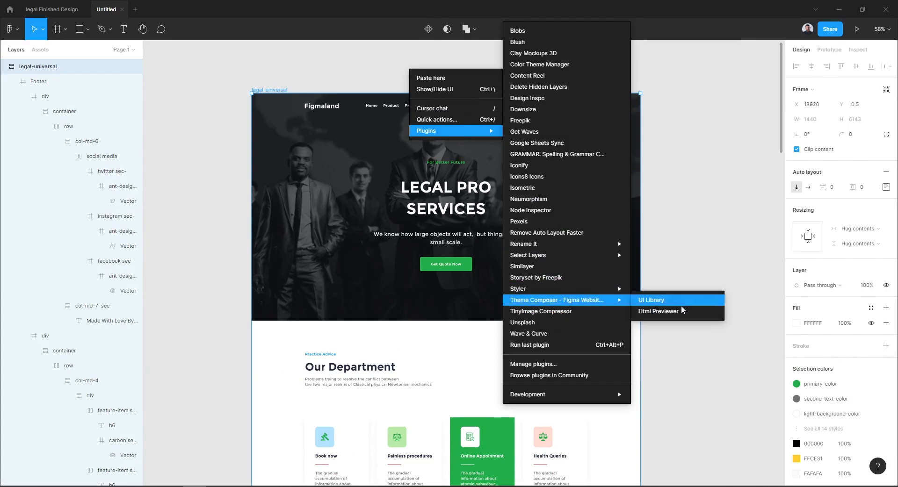
left_click(651, 300)
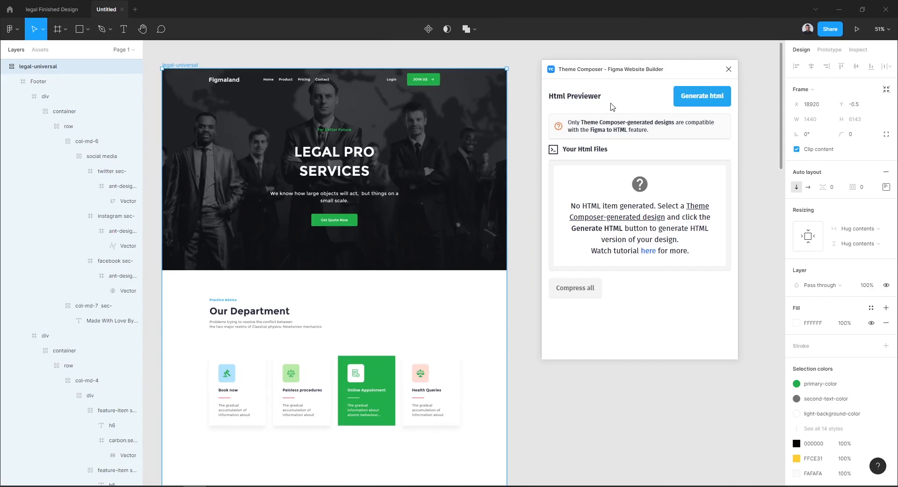
mouse_move(703, 95)
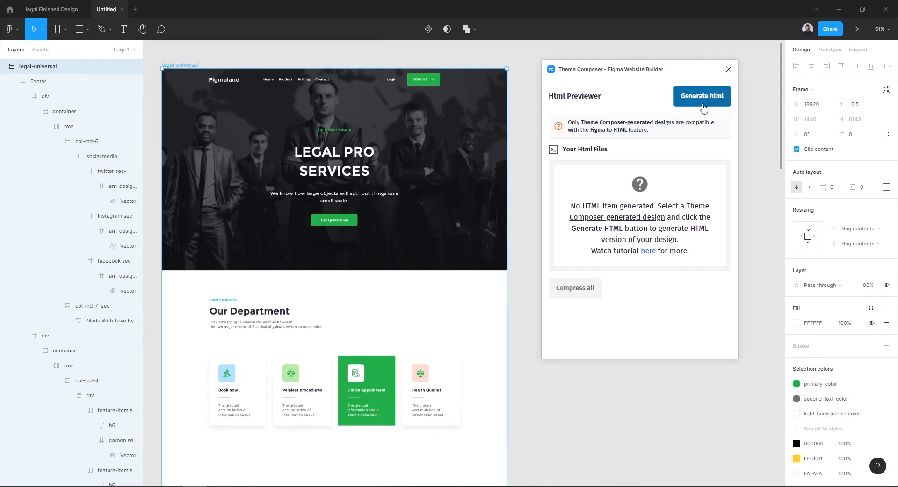
mouse_move(694, 128)
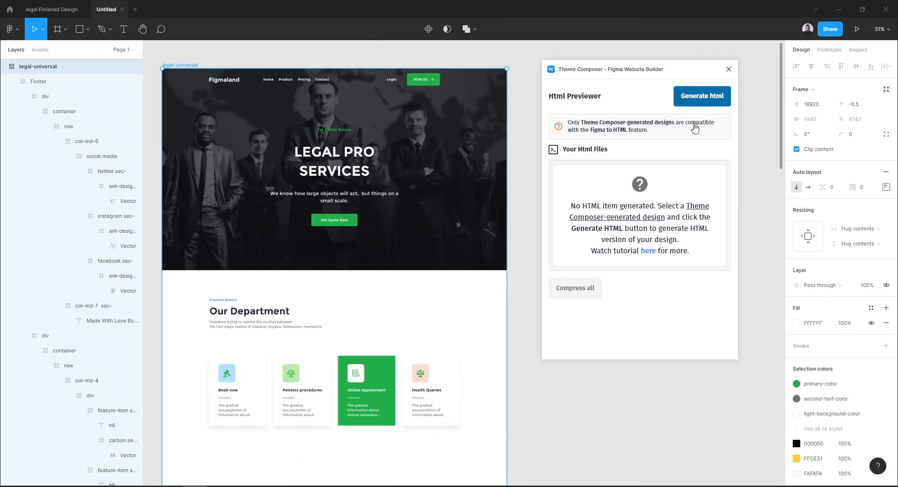
Generate the legal-universal HTML file and open its live Preview URL.
left_click(702, 95)
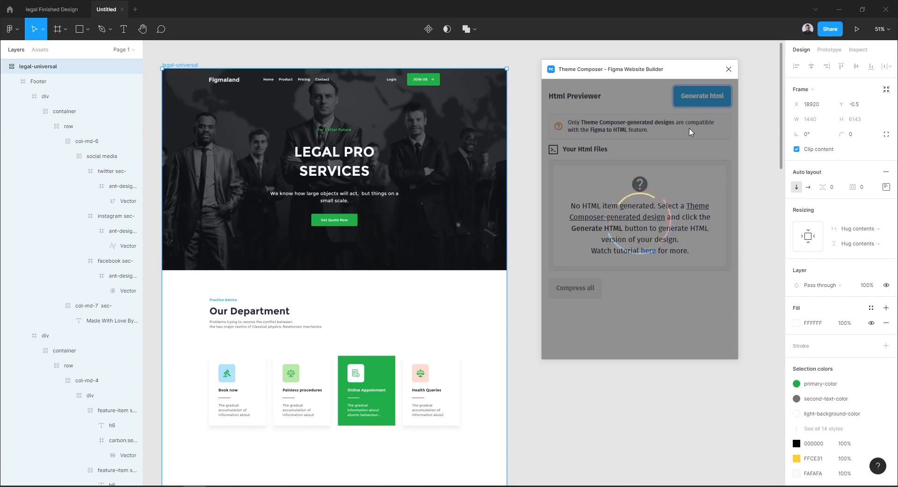
left_click(701, 96)
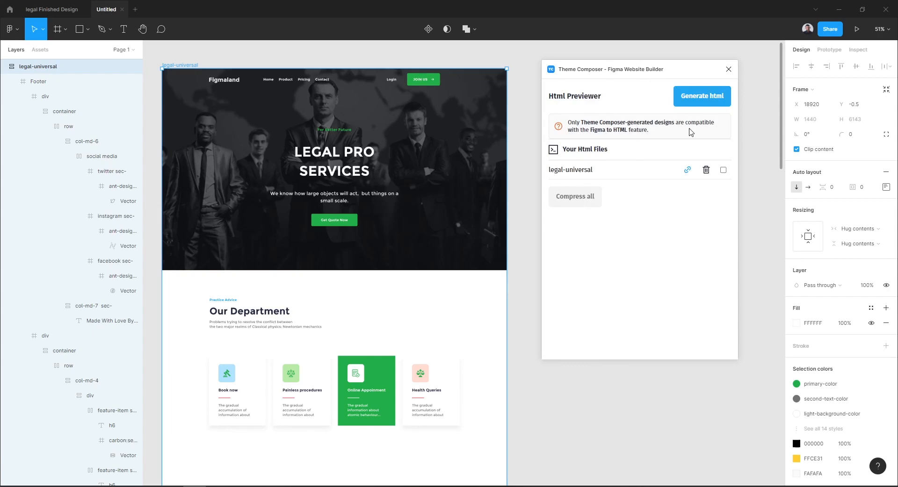
mouse_move(554, 164)
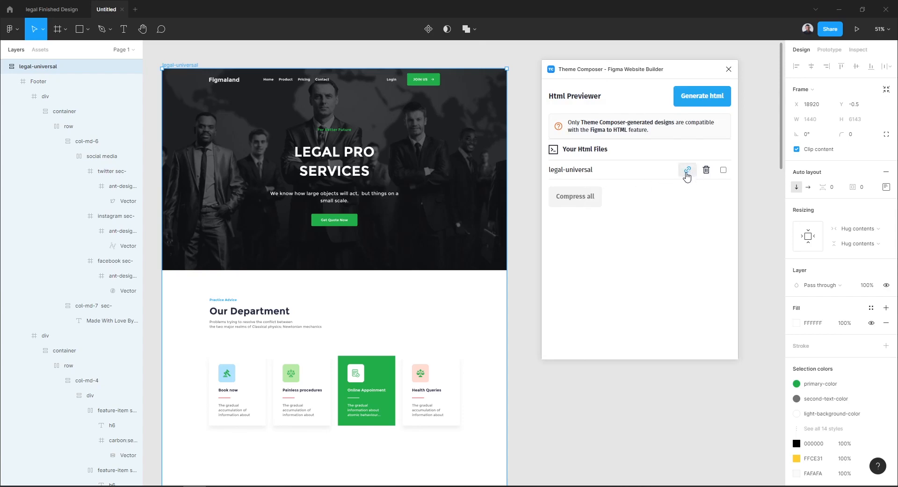
left_click(687, 170)
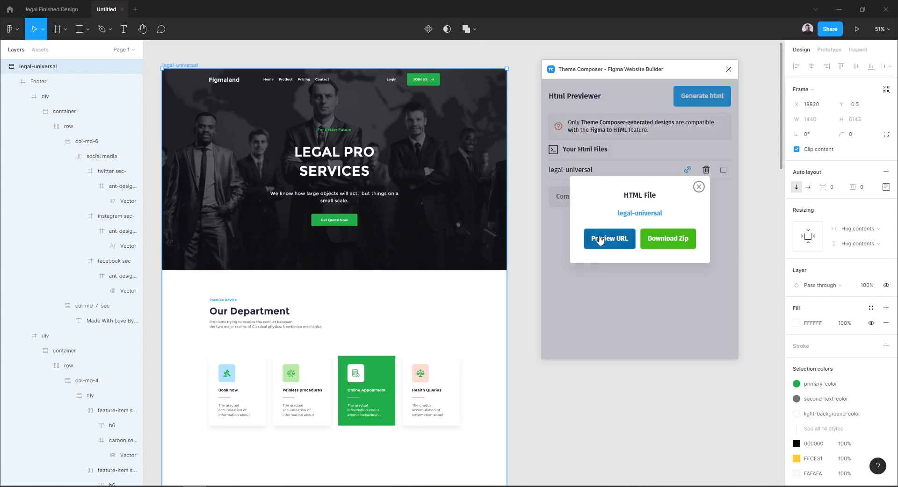
left_click(609, 239)
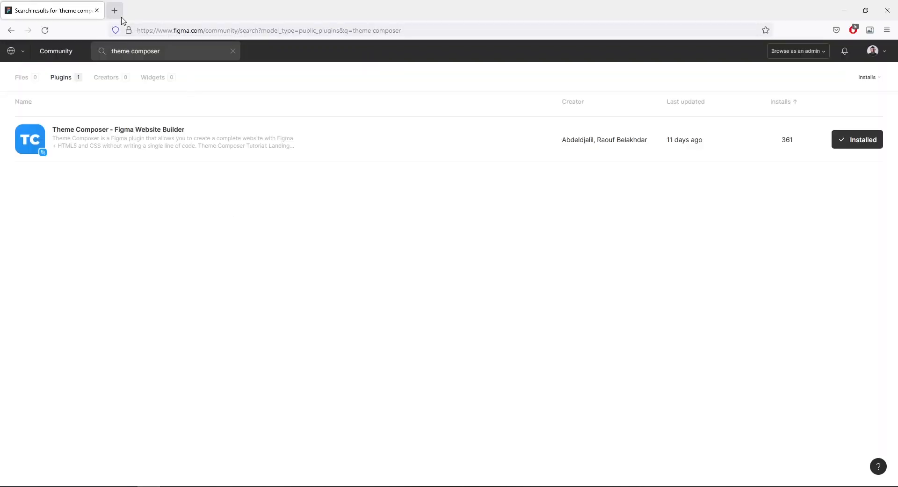
View the legal-universal preview in a new Firefox tab, scrolling down to Meet Our Attorneys.
left_click(114, 10)
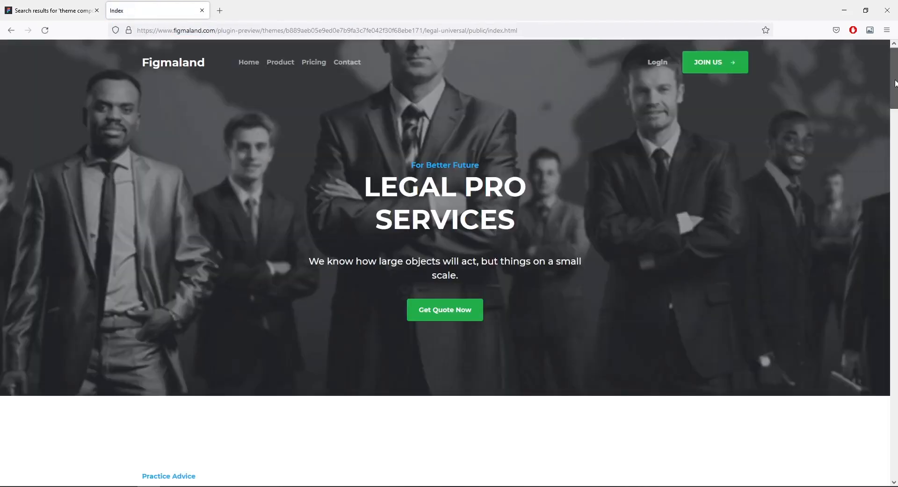
scroll("down", 3)
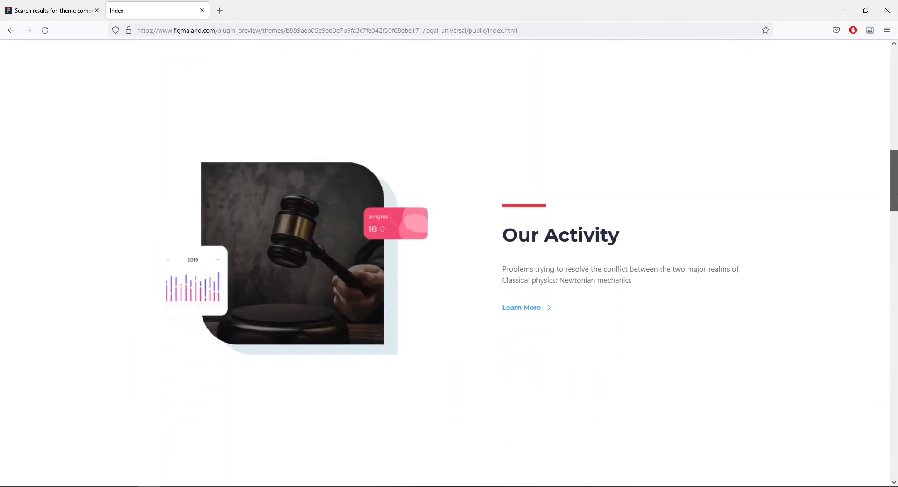
scroll("down", 3)
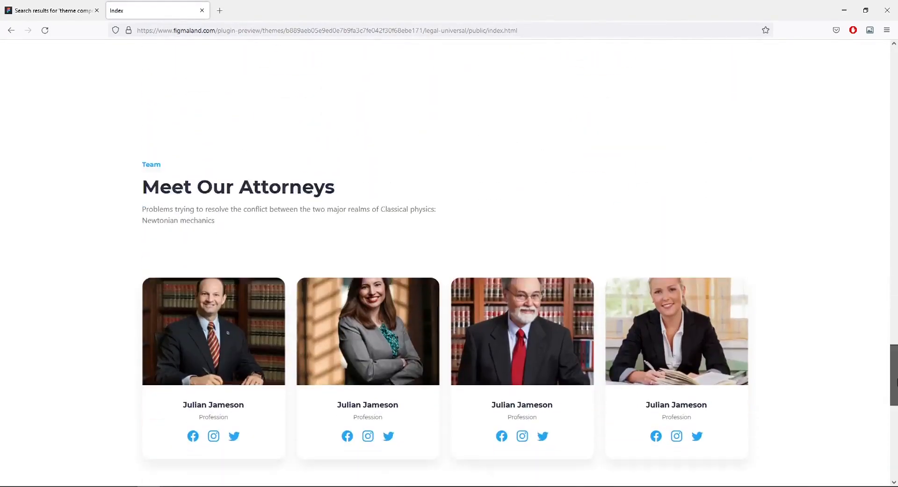
scroll("down", 3)
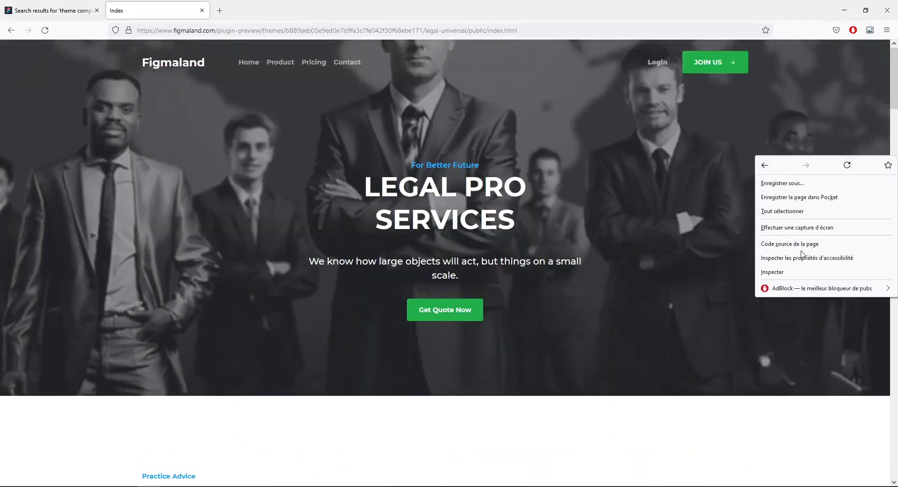
left_click(773, 272)
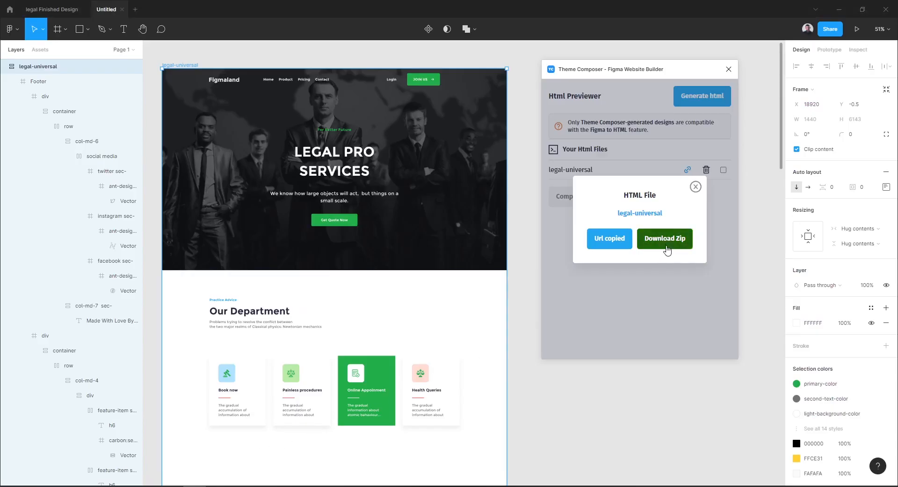
Save the legal-universal zip download to the Bureau desktop folder.
left_click(664, 239)
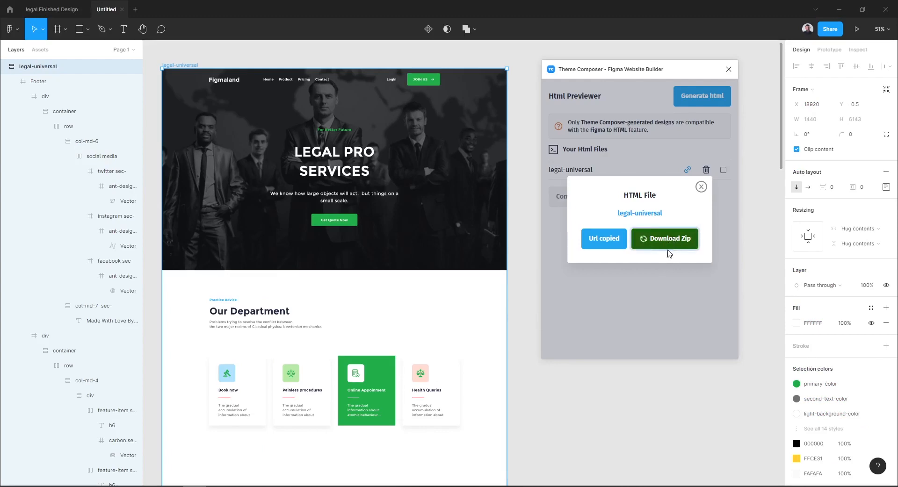
left_click(664, 239)
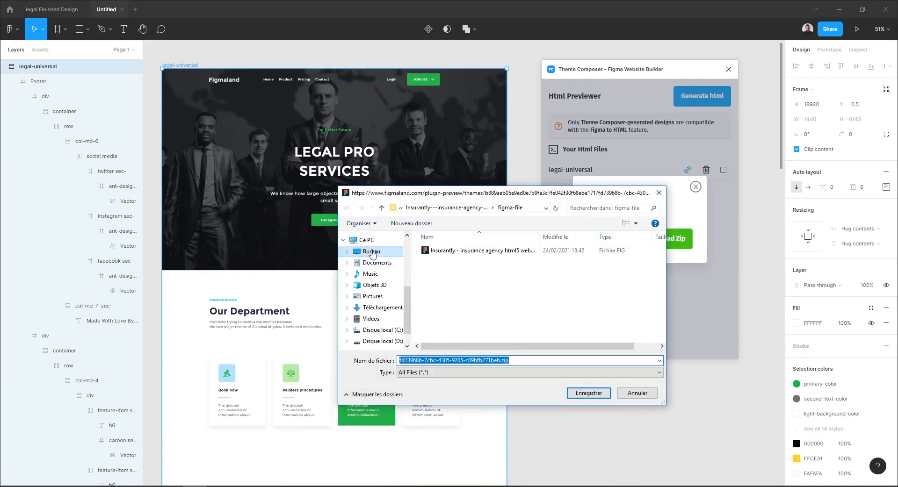
left_click(371, 251)
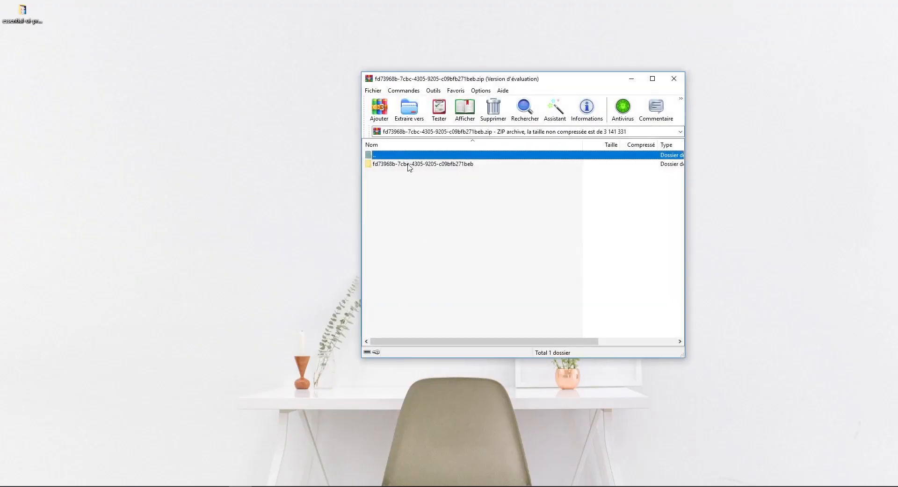
Open the archive's public folder and inspect css, fonts, img, js and default.html.
double_click(422, 164)
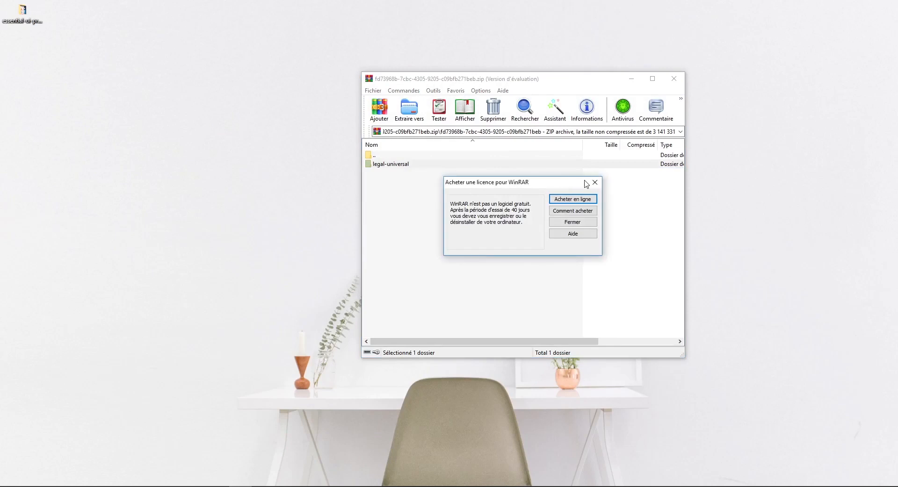
left_click(572, 222)
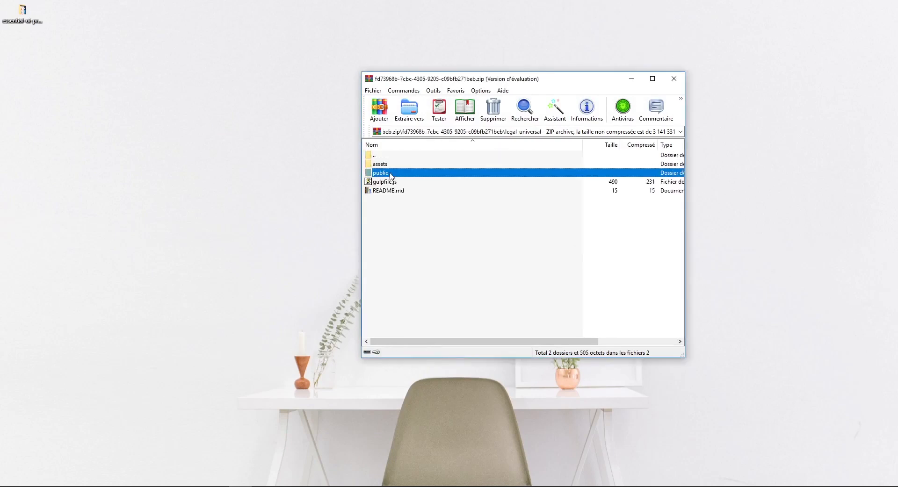
double_click(380, 172)
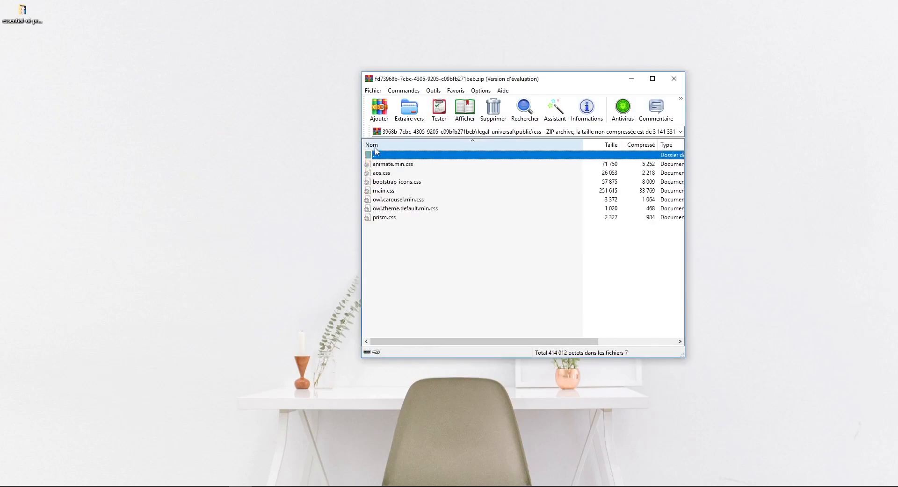
double_click(373, 155)
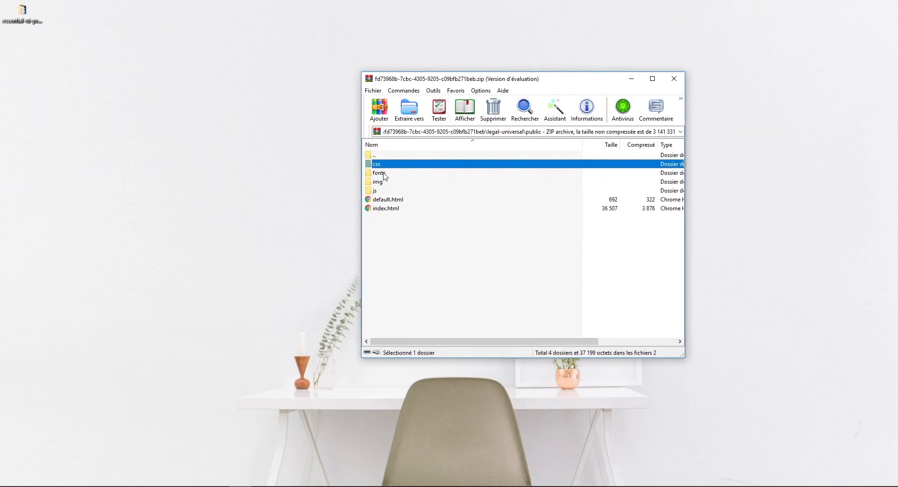
left_click(378, 172)
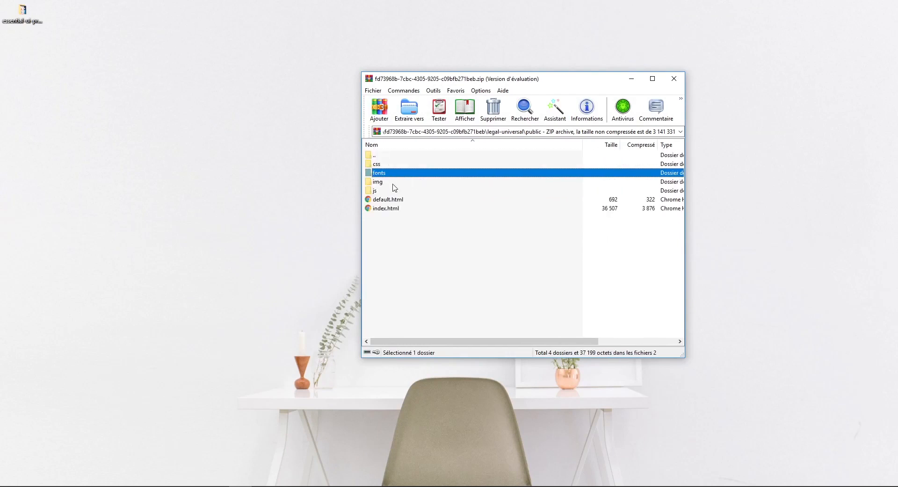
left_click(377, 182)
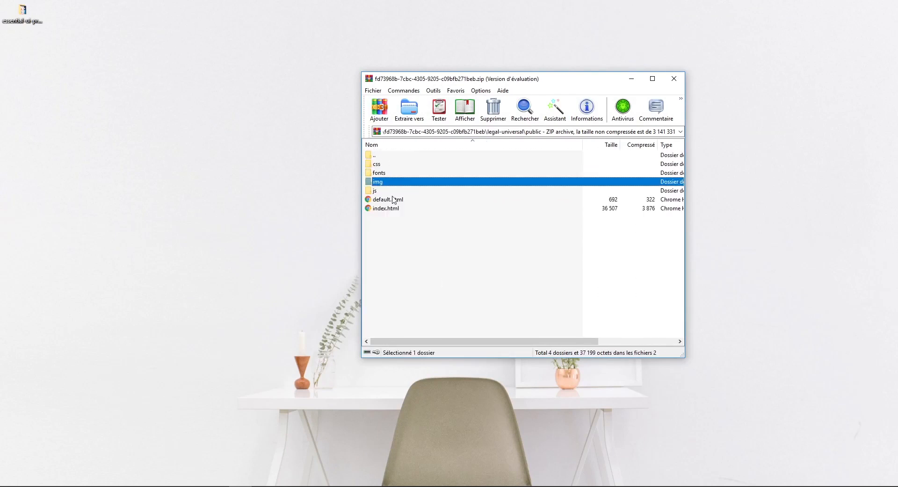
left_click(375, 190)
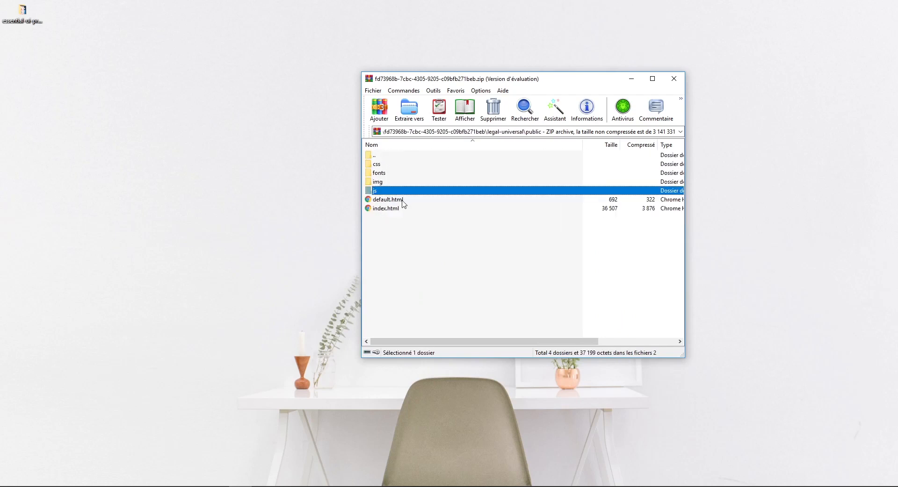
left_click(387, 207)
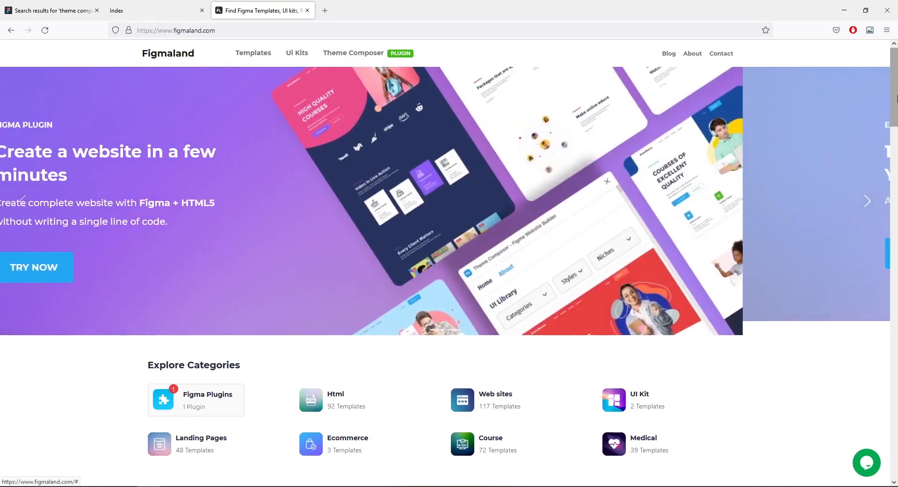
Scroll the Figmaland homepage past Editor's Pick and Latest Templates to See all Templates.
scroll("down", 3)
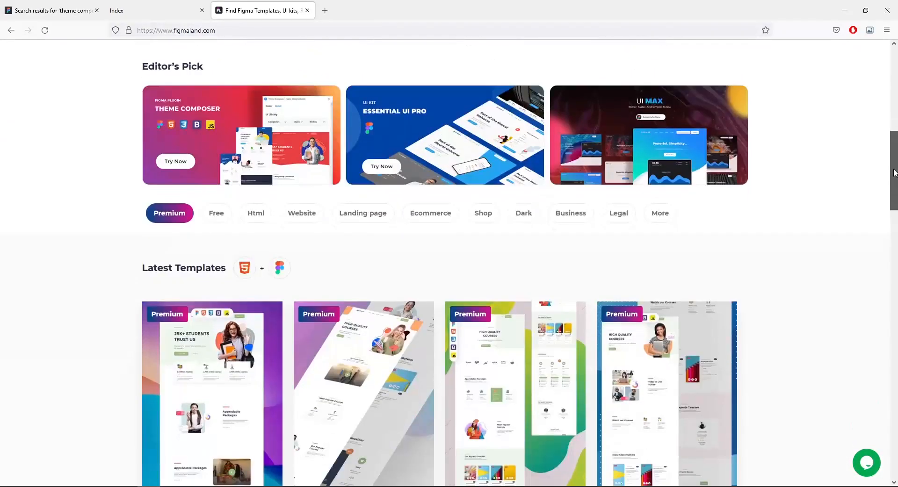
scroll("down", 3)
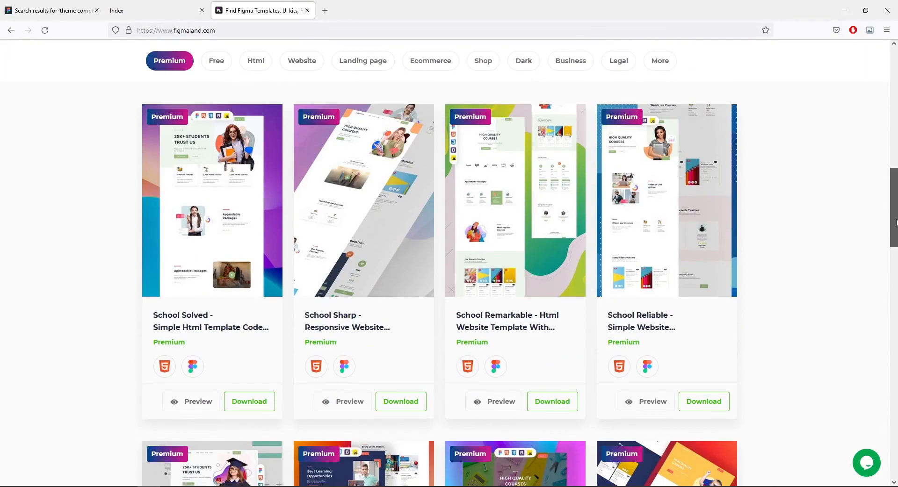
scroll("down", 3)
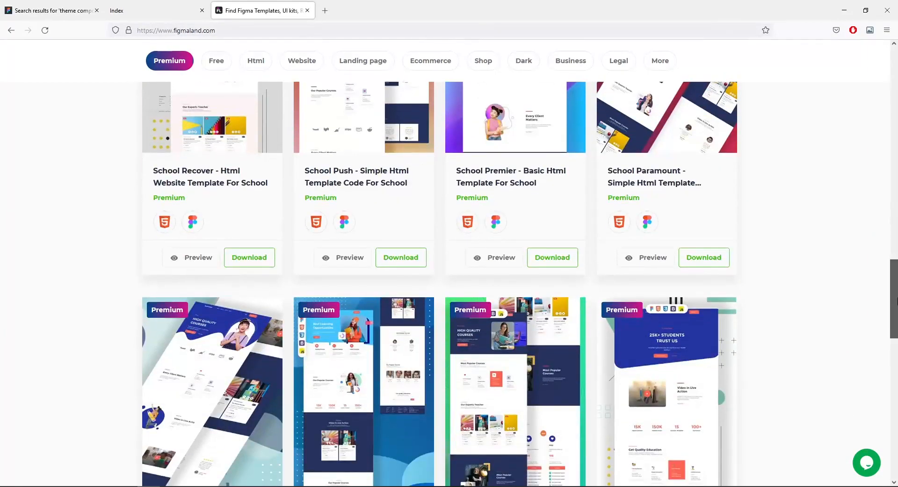
scroll("down", 3)
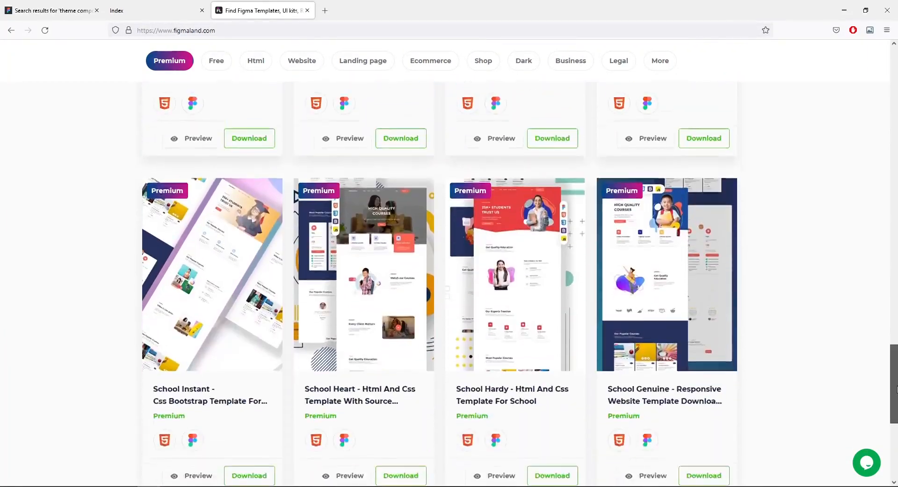
scroll("down", 3)
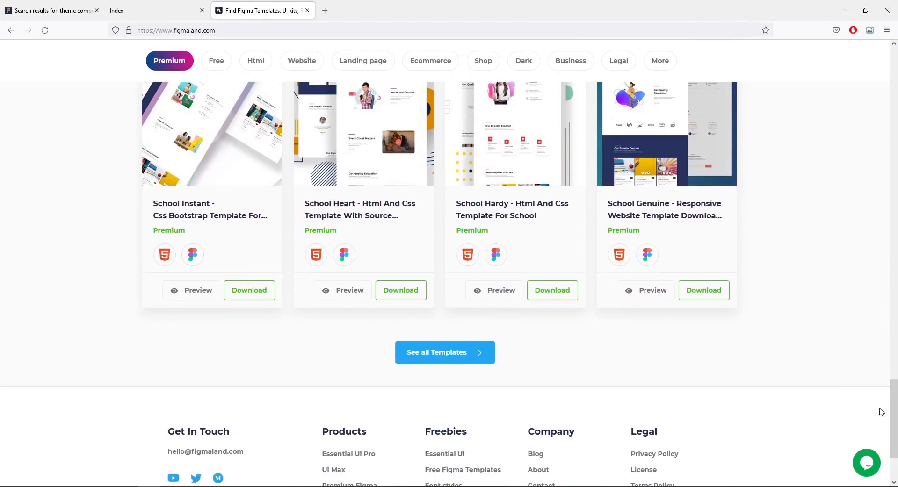